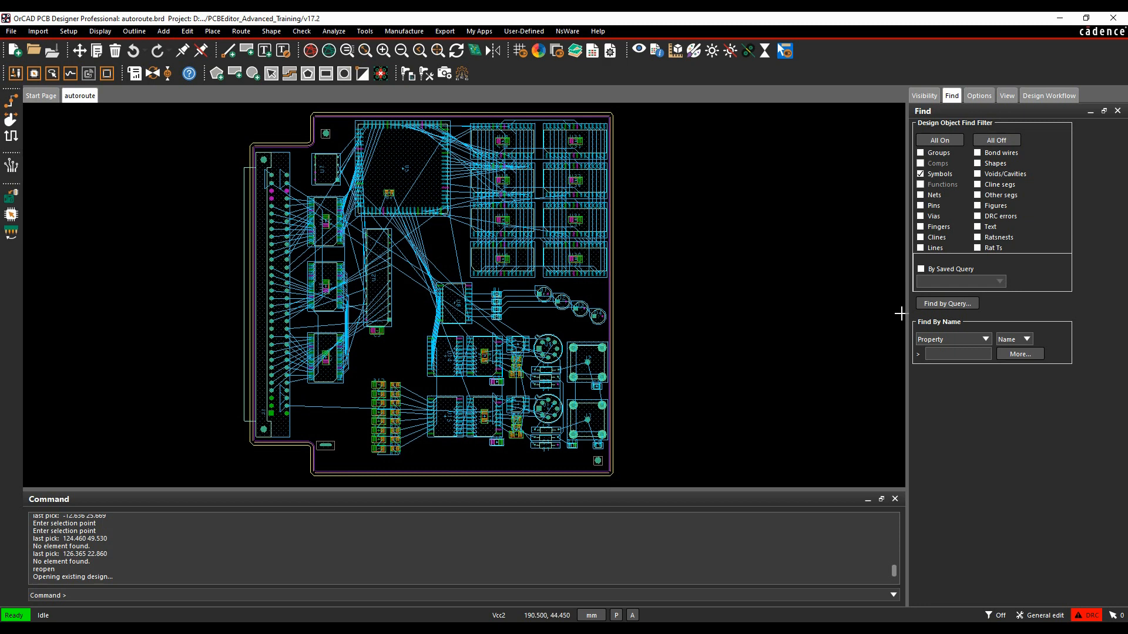
mouse_move(816, 351)
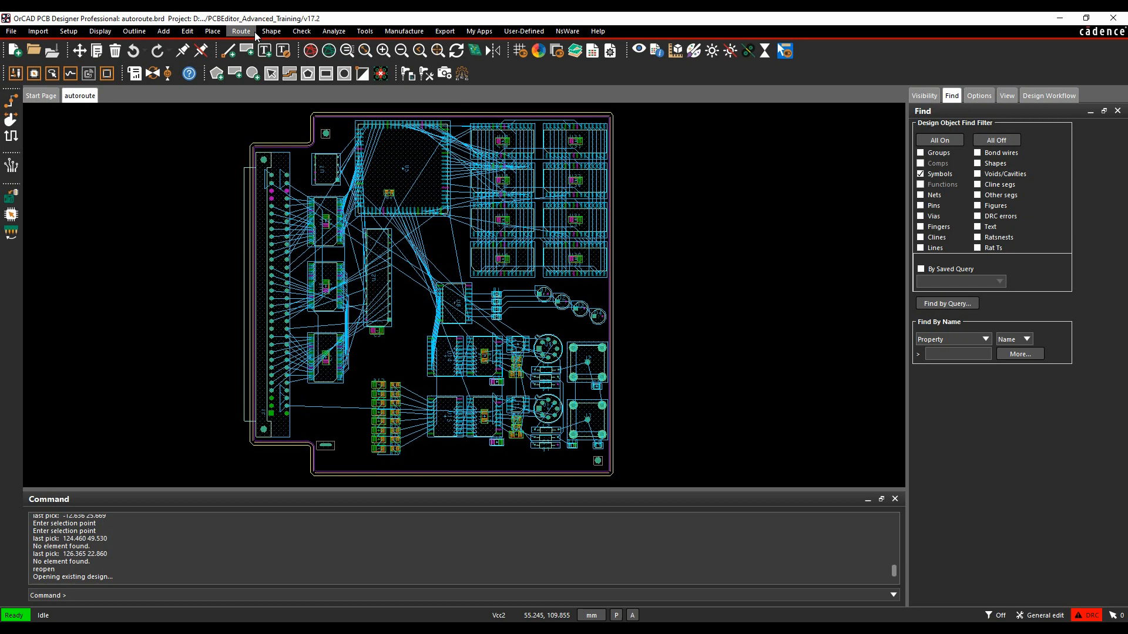
Step: Launch Allegro PCB Router on the board via Route > PCB Router > Route Editor
click(240, 31)
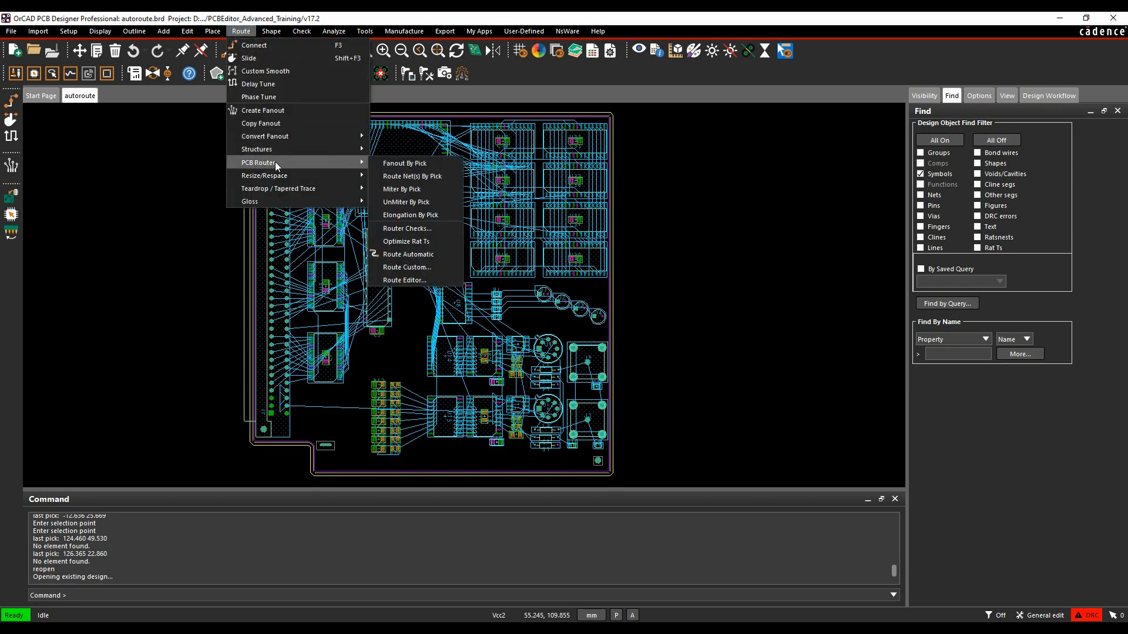
mouse_move(408, 254)
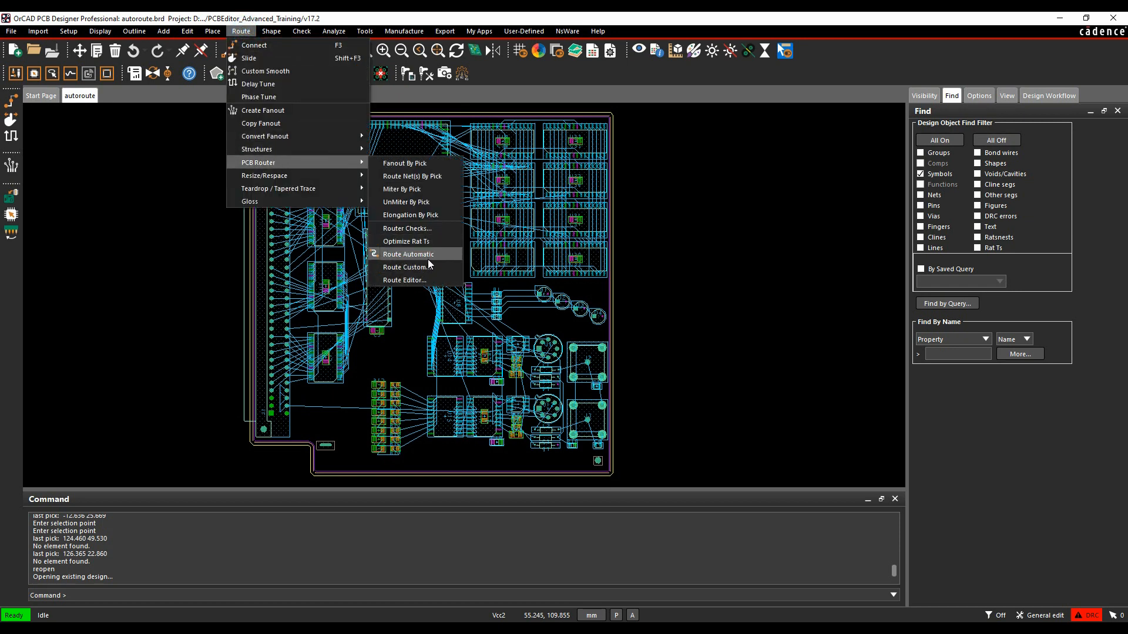
click(408, 254)
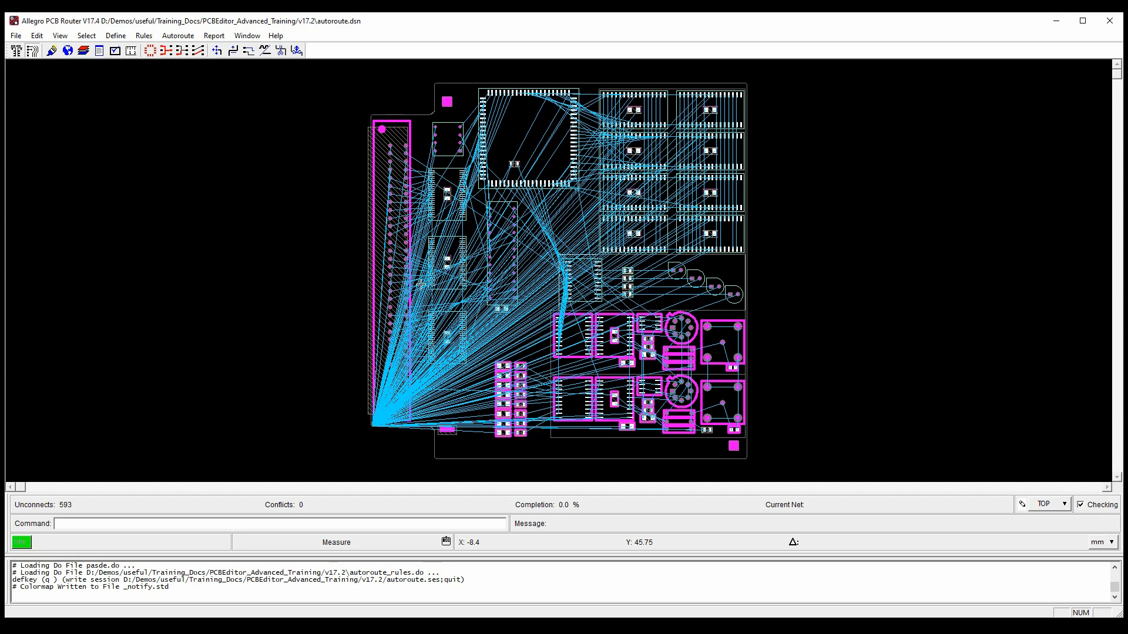
mouse_move(302, 72)
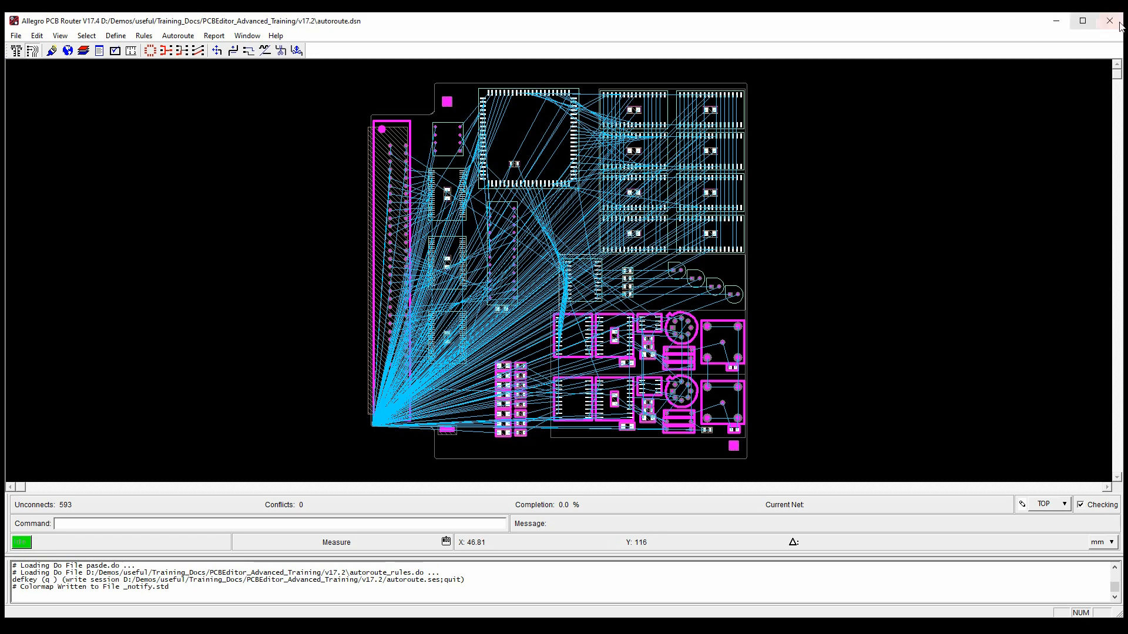
Step: Close the Allegro PCB Router window to return the board to OrCAD PCB Designer
click(1109, 20)
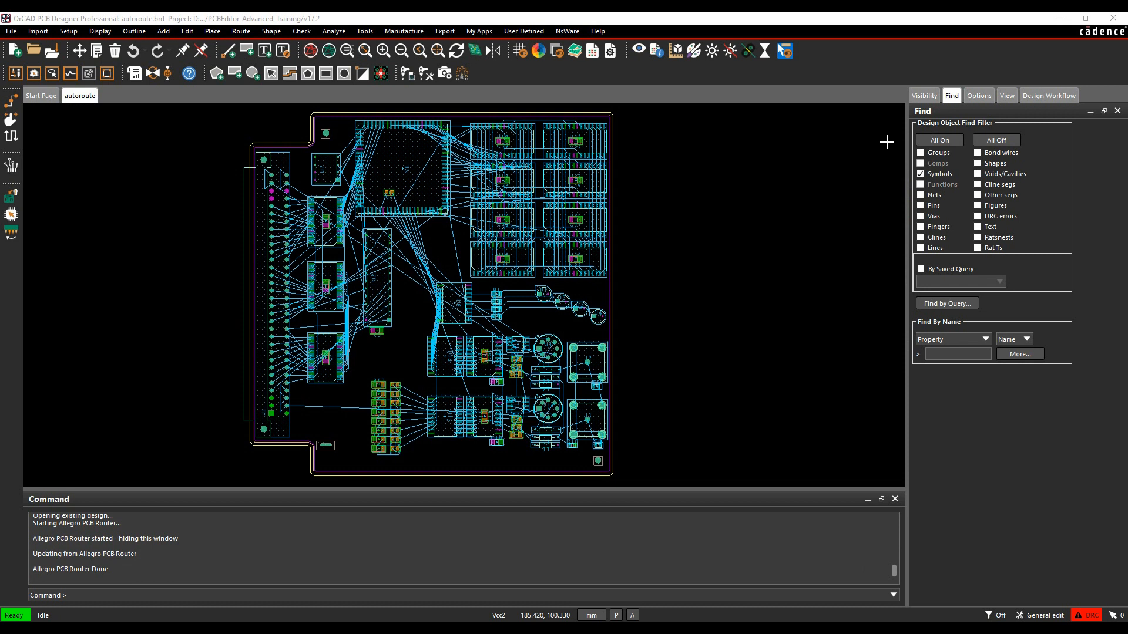
mouse_move(752, 23)
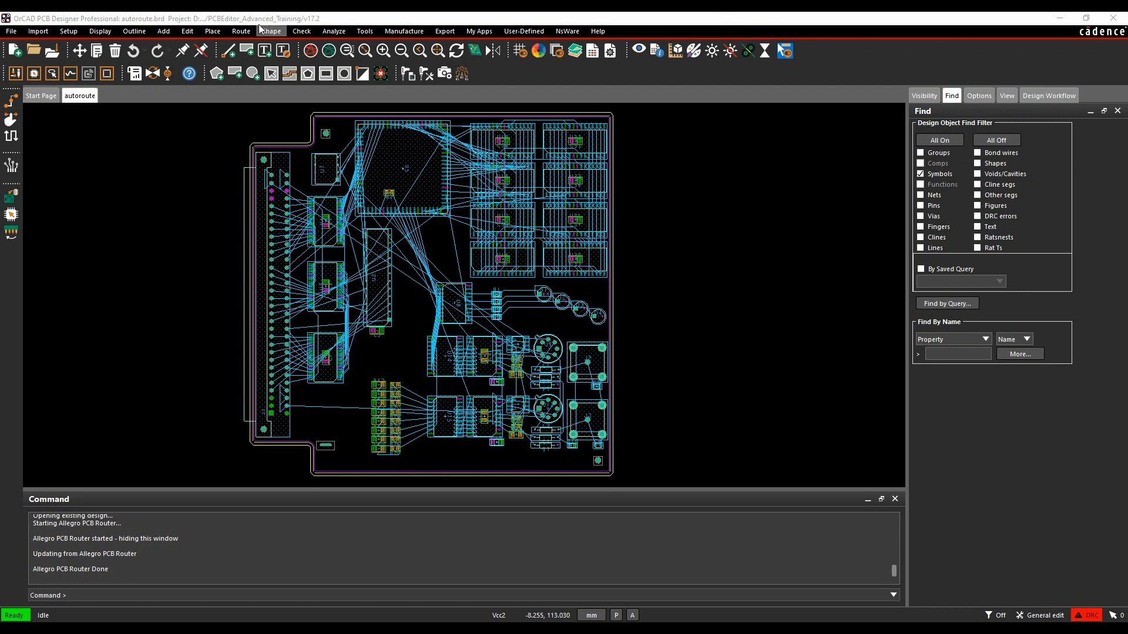
Step: Bring up the Automatic Router dialog via Route > PCB Router > Route Automatic
click(241, 31)
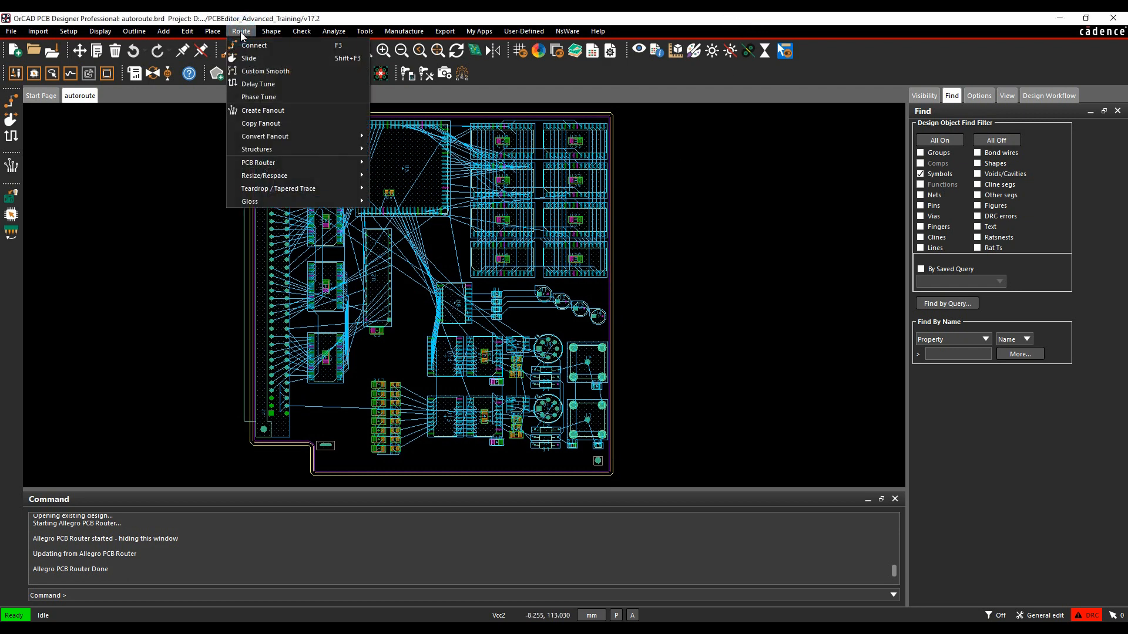
click(259, 162)
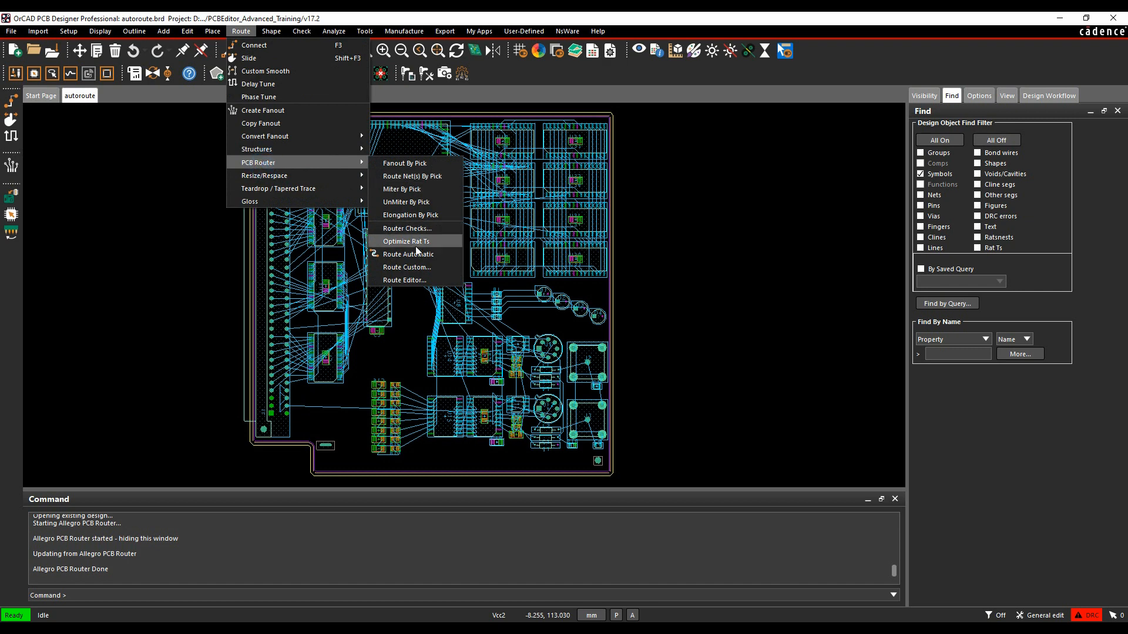
mouse_move(409, 254)
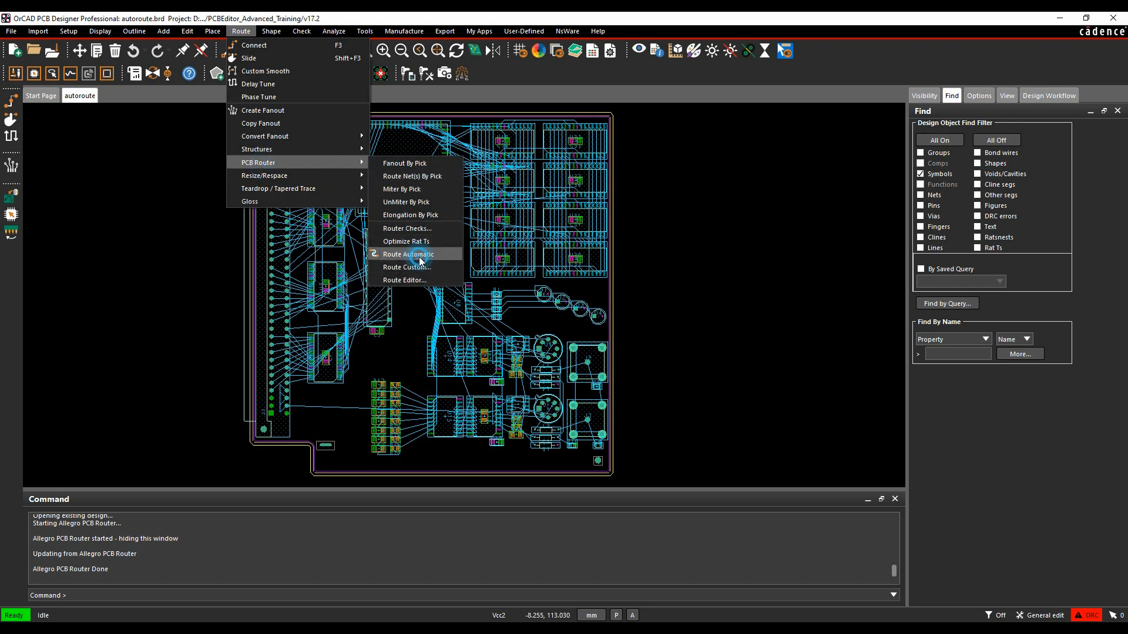
click(409, 254)
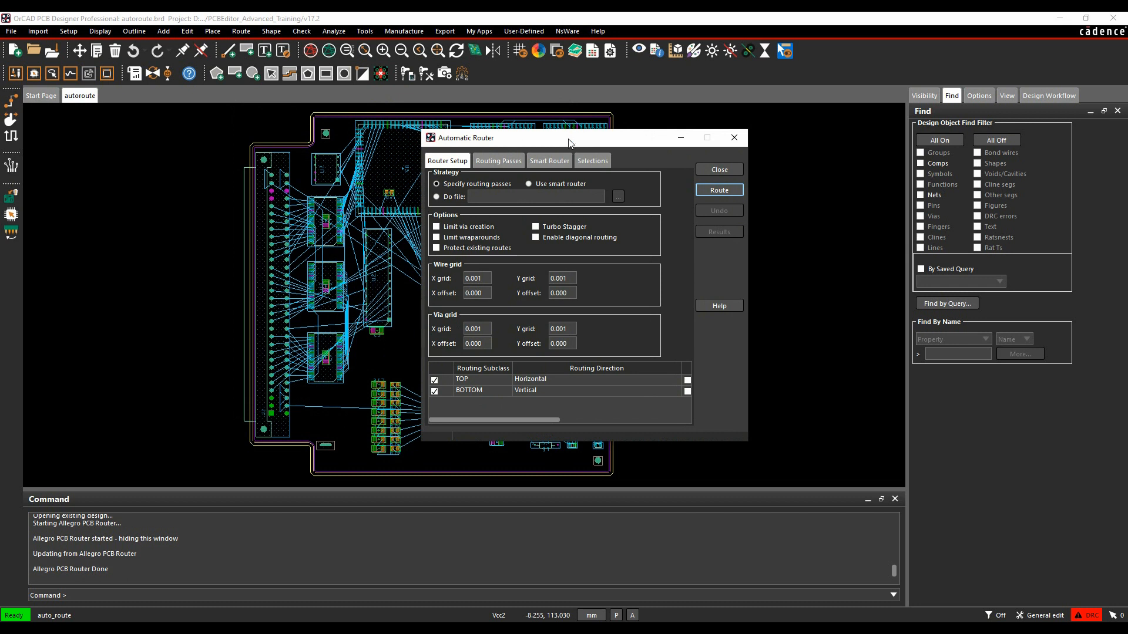
mouse_move(652, 210)
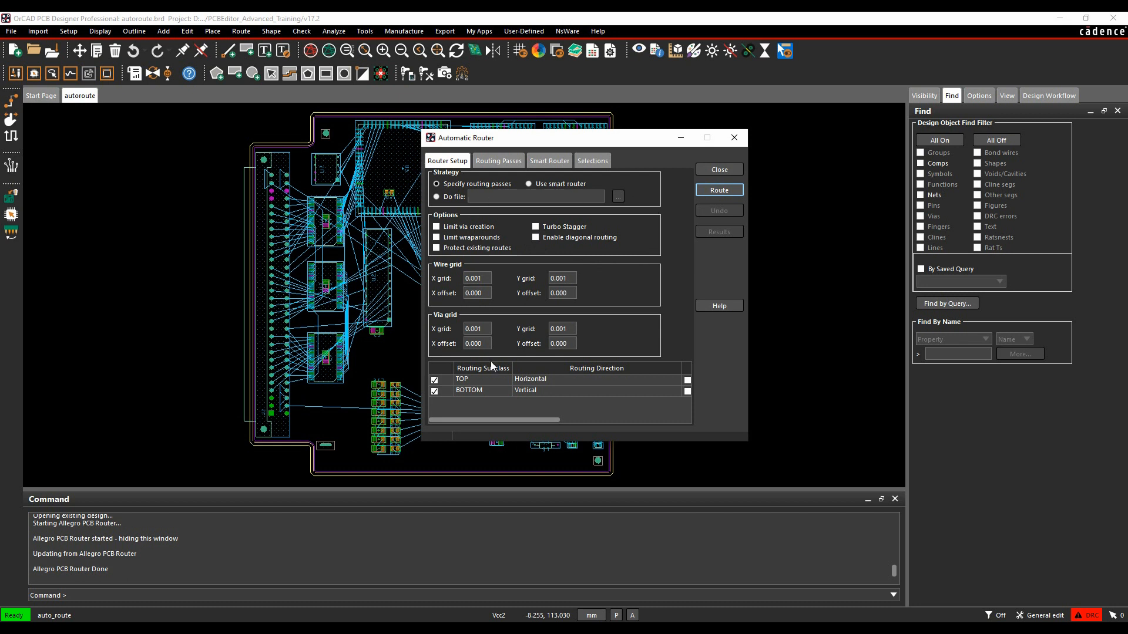
mouse_move(460, 367)
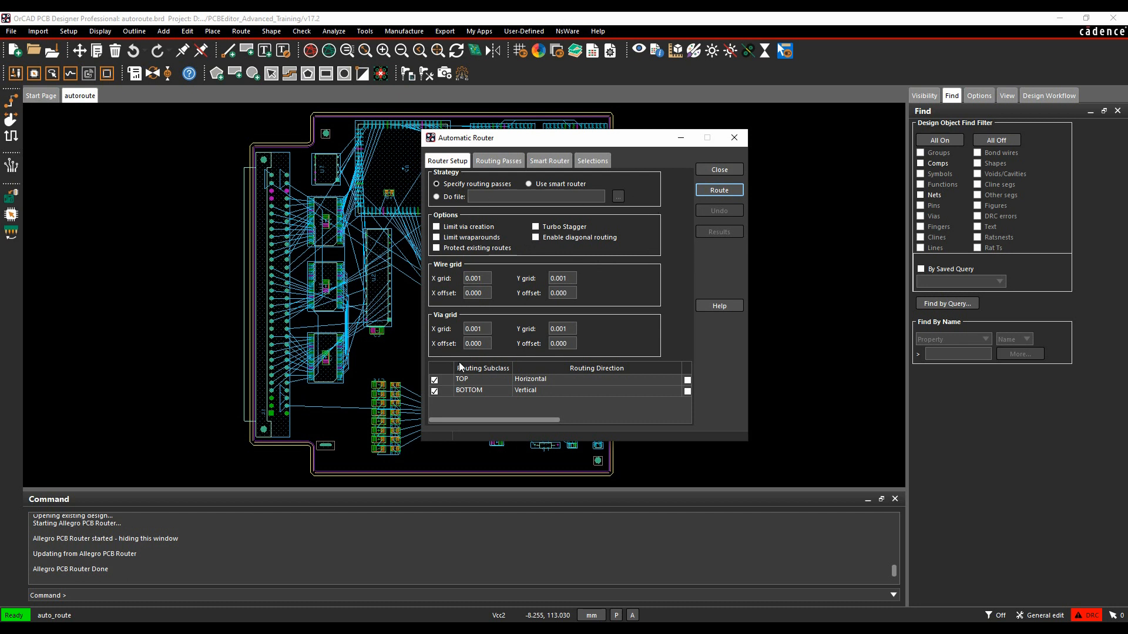
mouse_move(579, 346)
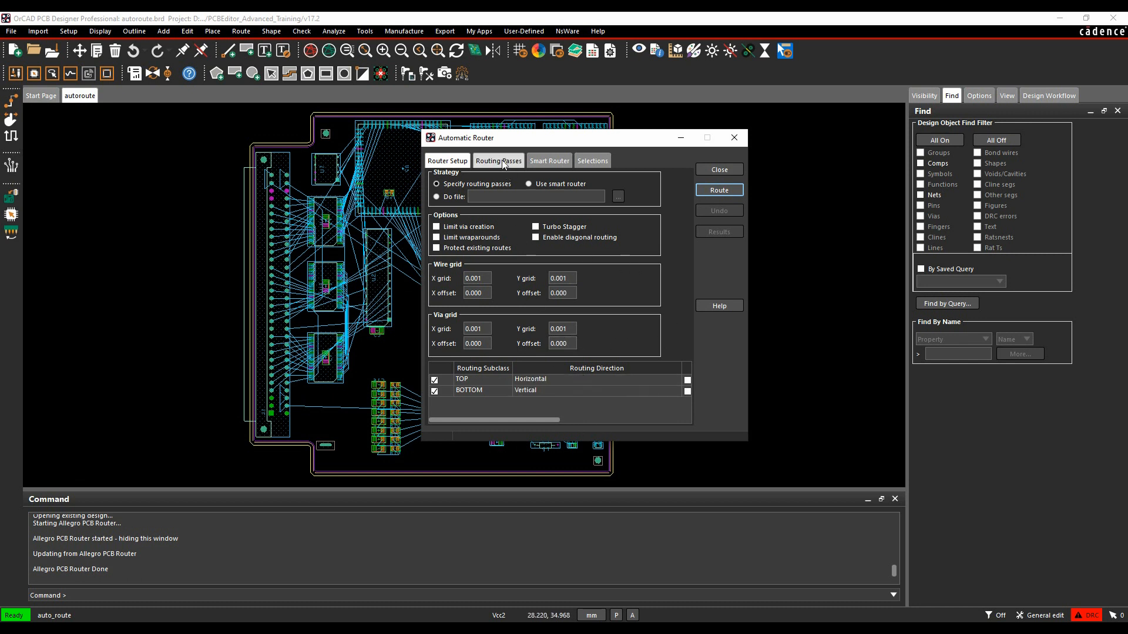
Step: Show the Routing Passes list: Fanout 5 disabled, Route 25 and Clean 2 enabled
click(498, 161)
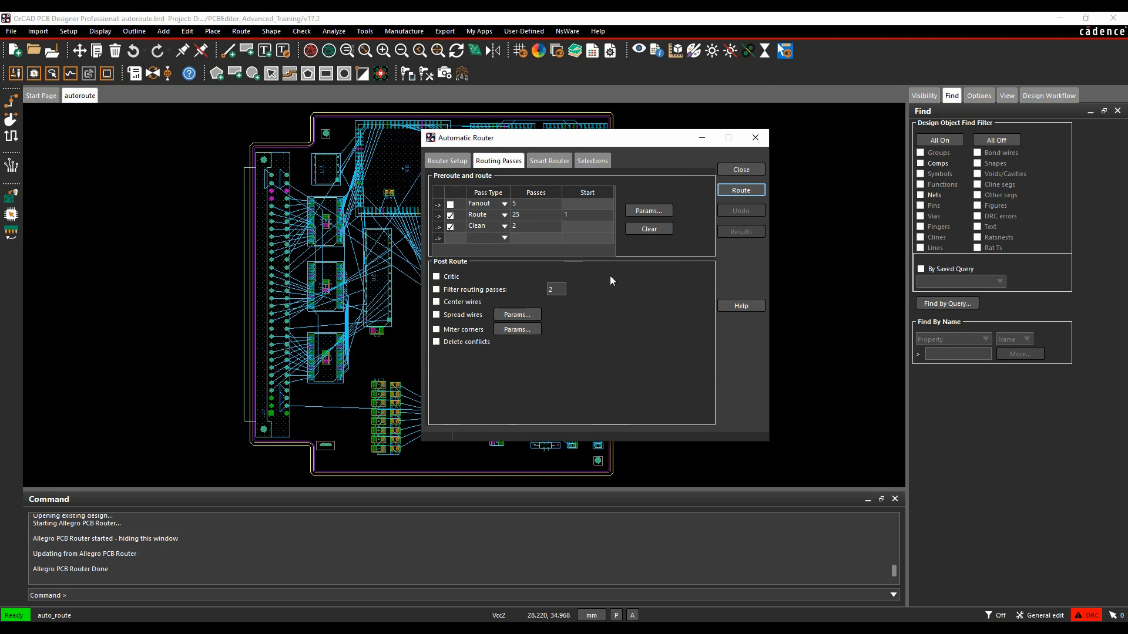
Step: Add a Route pass of 50 starting at 16, followed by a Clean 2 pass
click(504, 205)
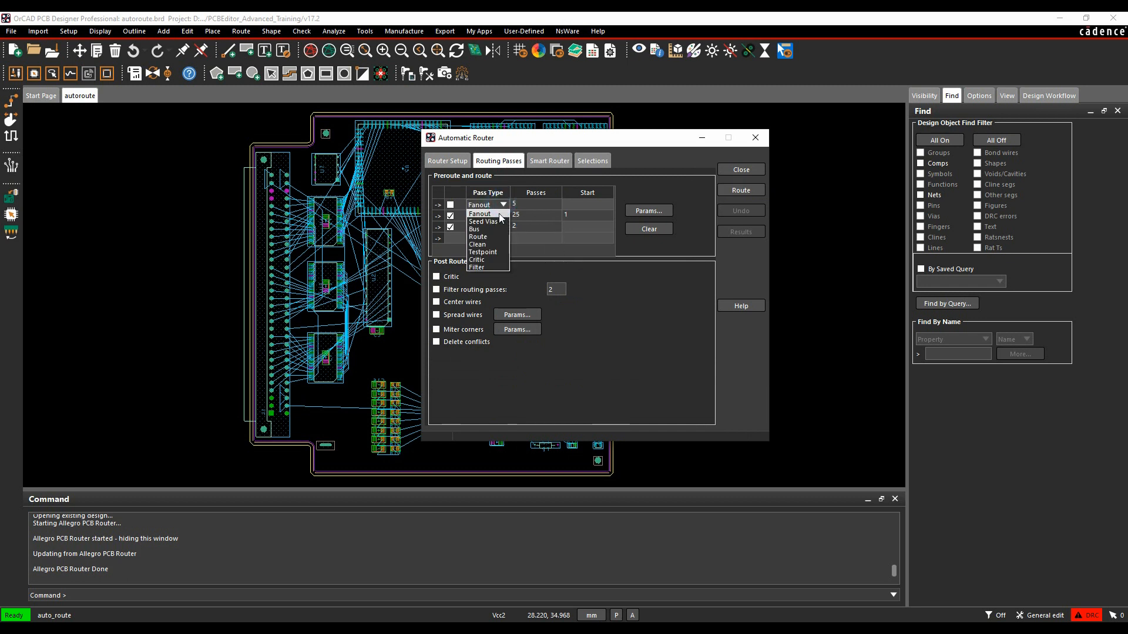
mouse_move(501, 253)
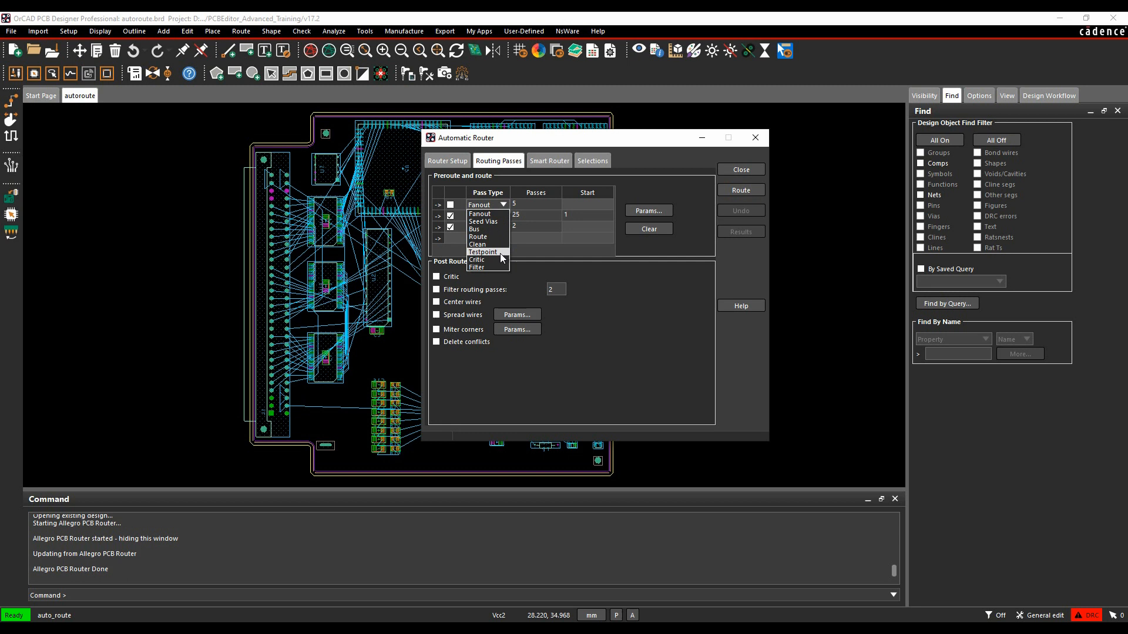
mouse_move(492, 245)
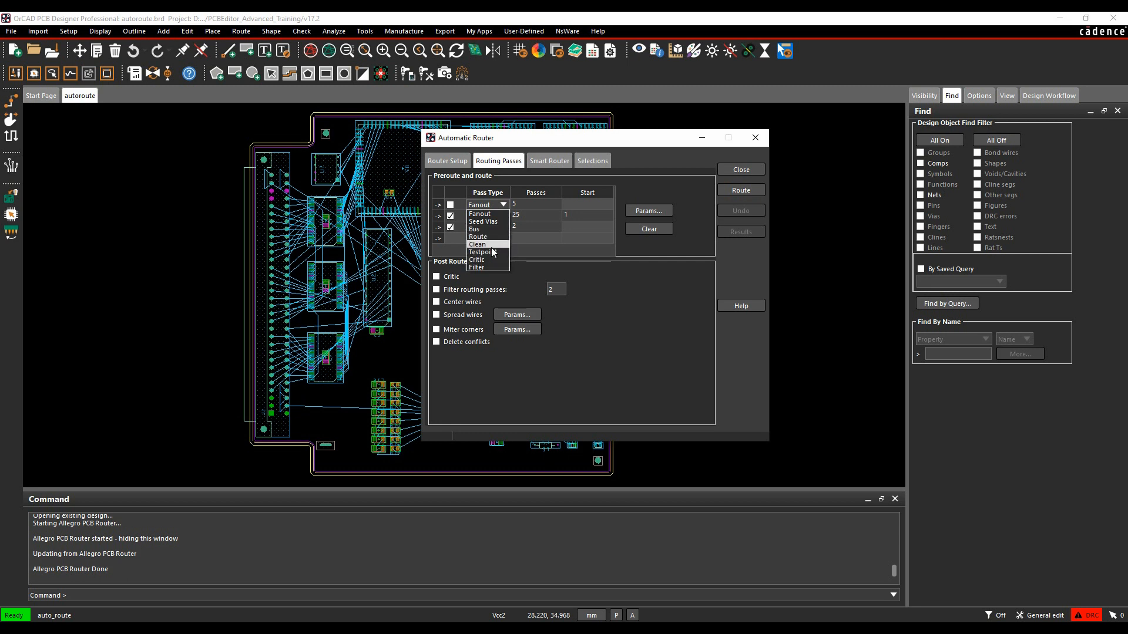
mouse_move(620, 260)
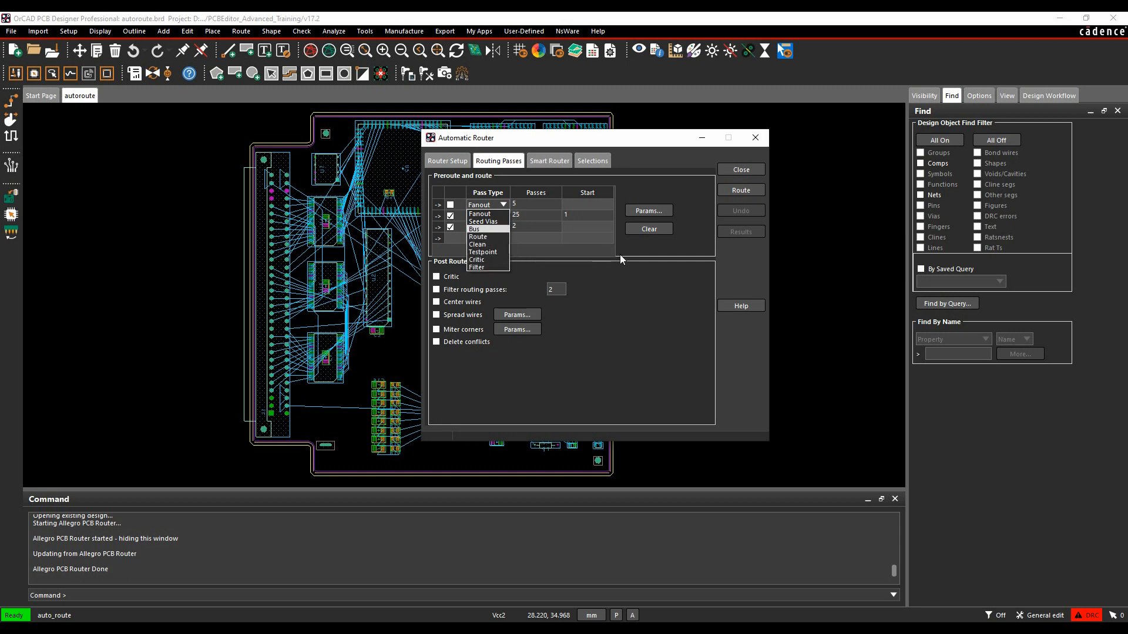
click(477, 244)
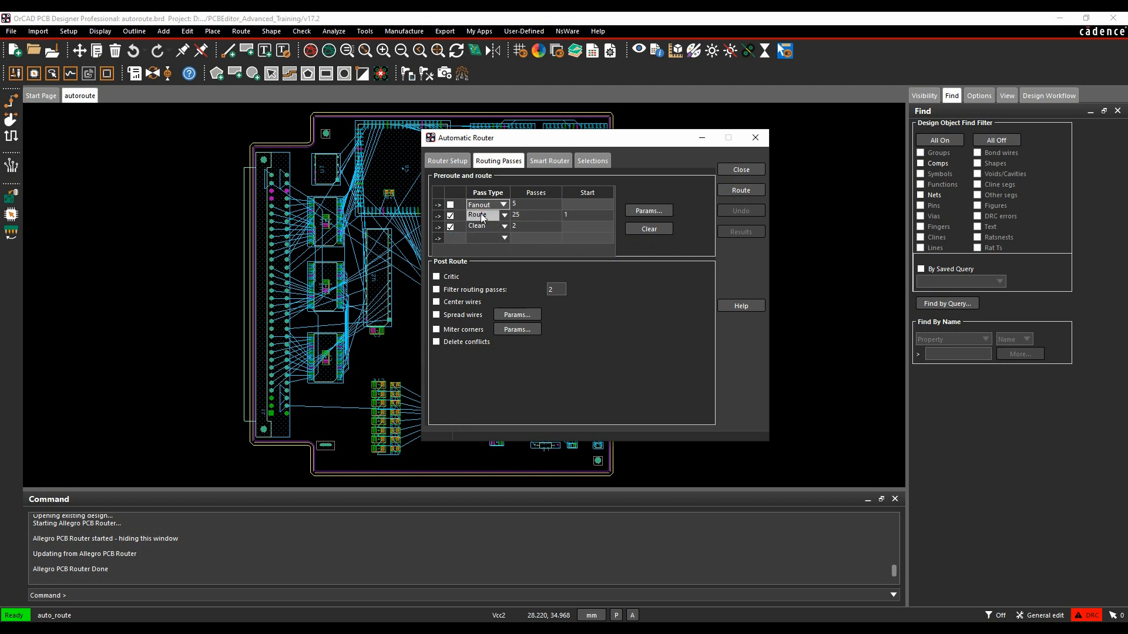
click(478, 215)
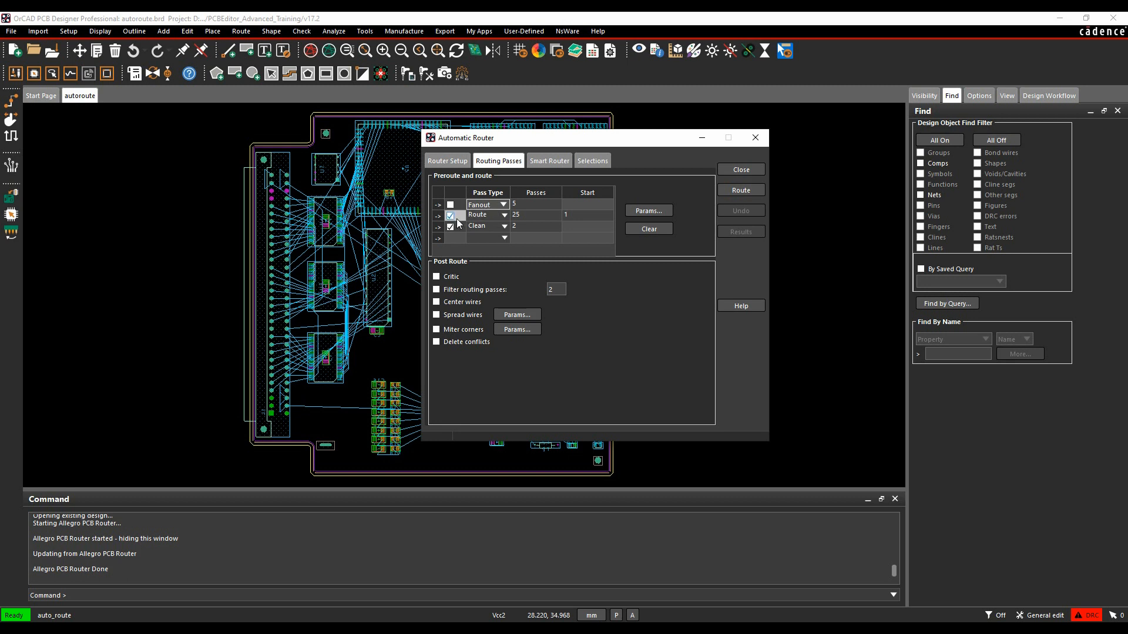
click(505, 237)
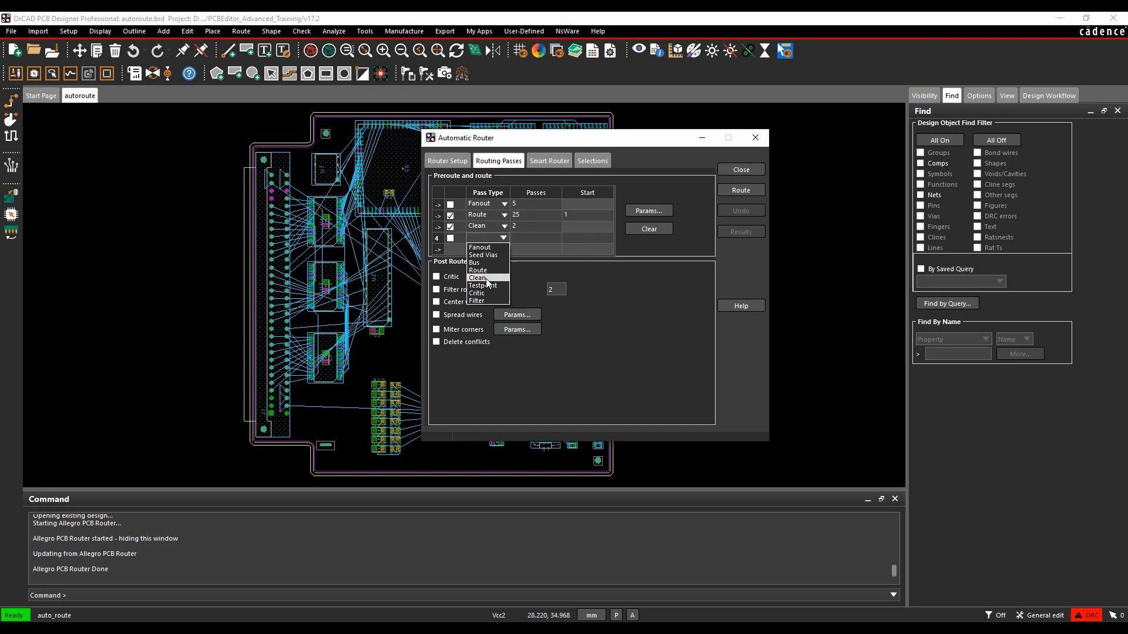
click(478, 271)
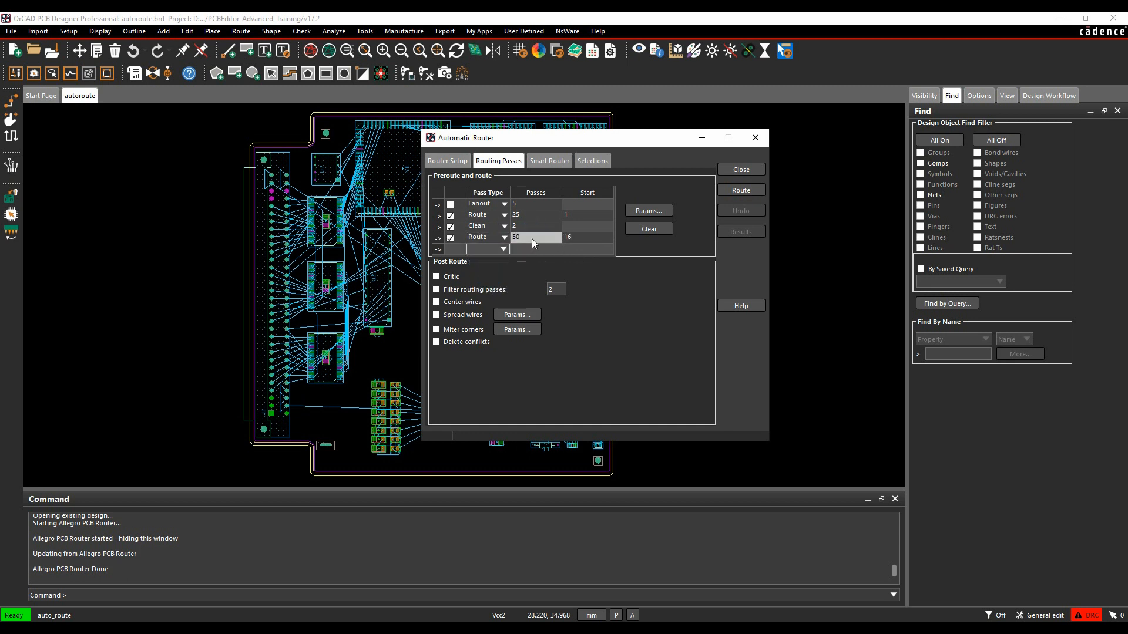
click(506, 249)
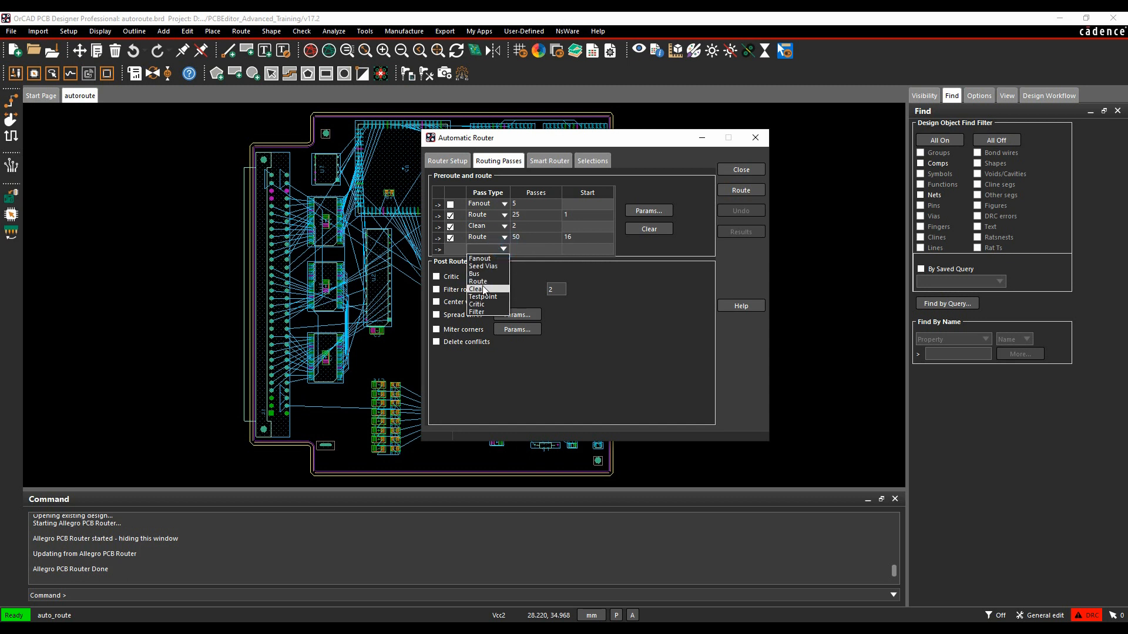
mouse_move(492, 281)
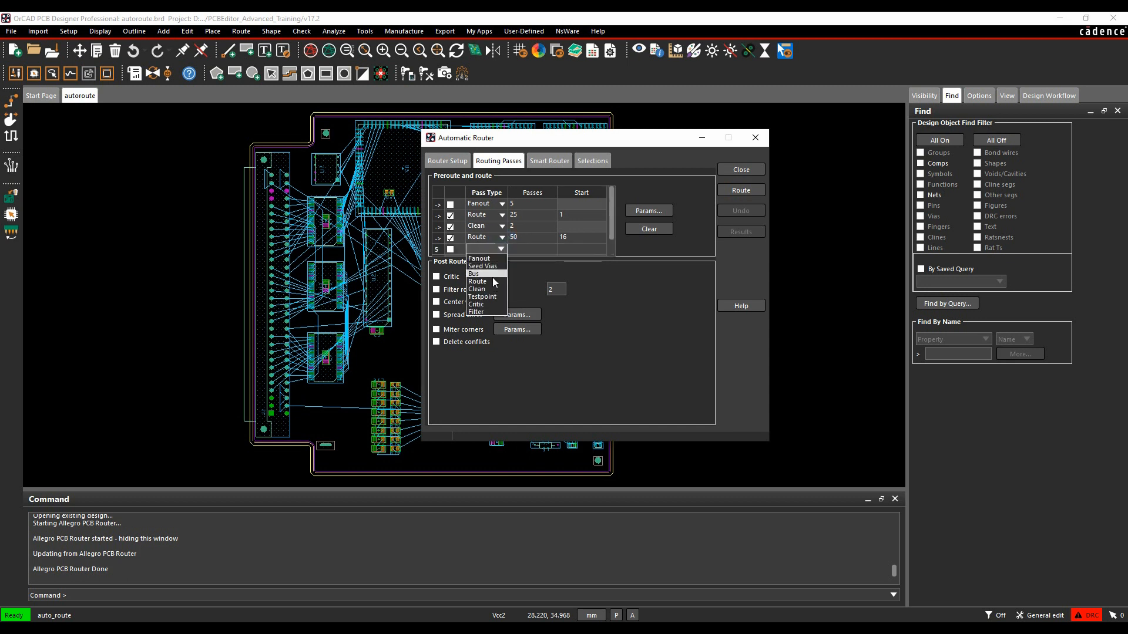
click(476, 289)
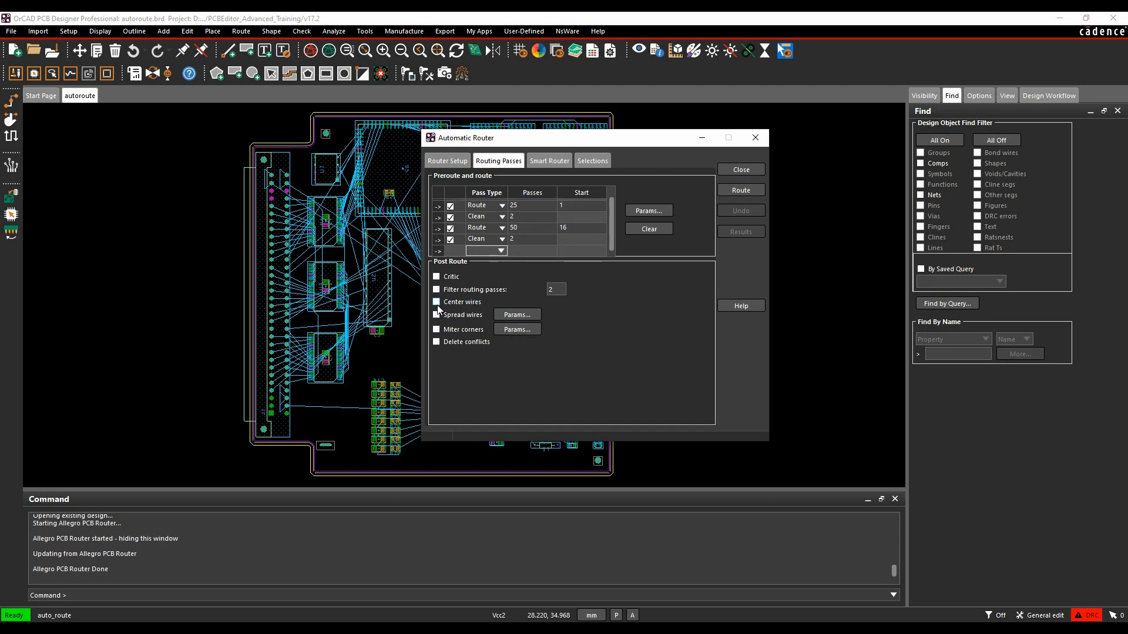
Step: Enable post-route miter corners and limit maximum fanout length to 1.00 in the router parameters
click(437, 328)
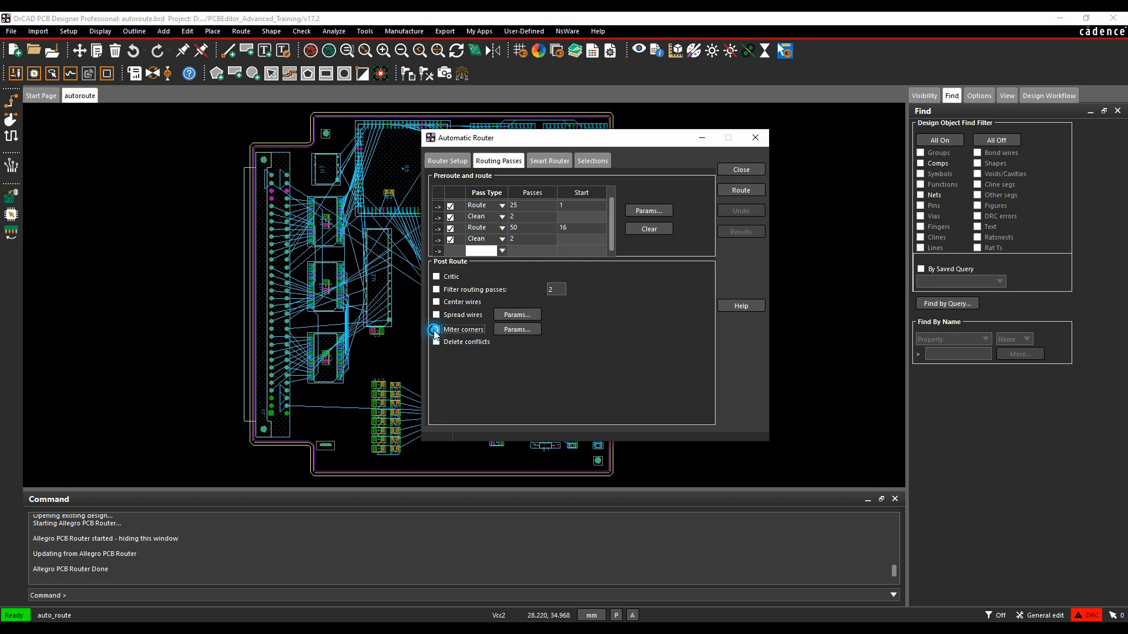
click(437, 329)
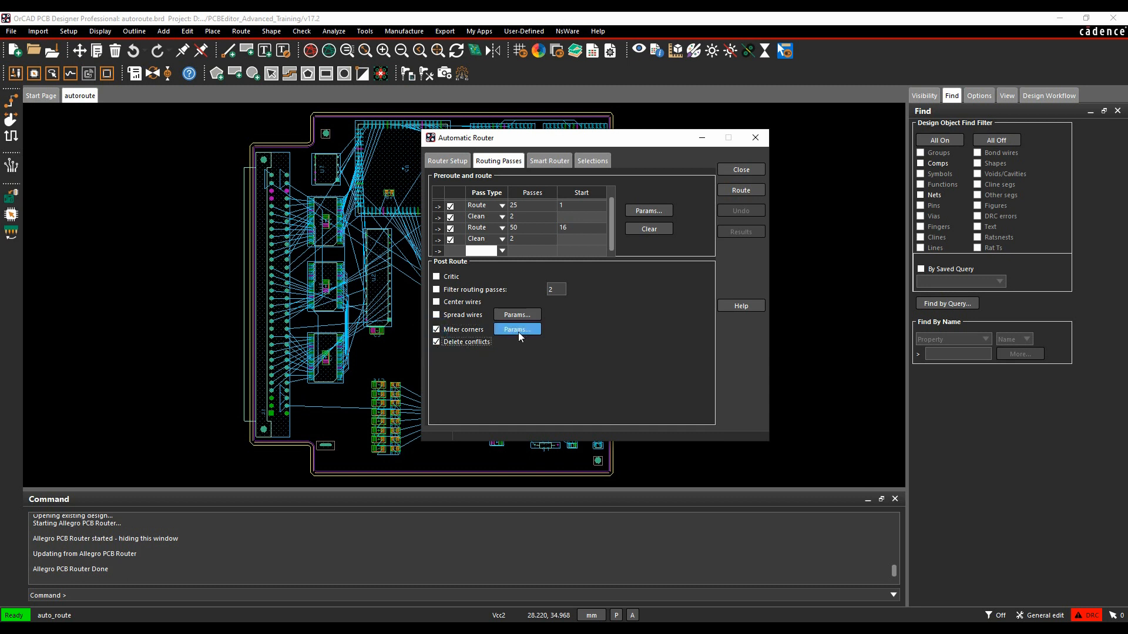
click(517, 329)
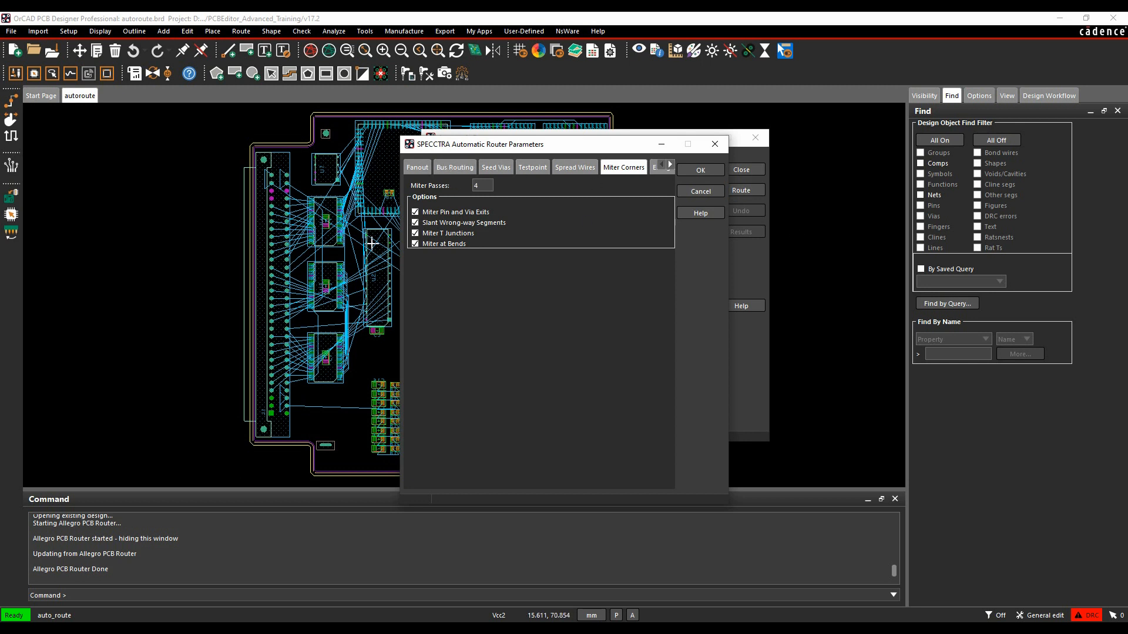
click(416, 167)
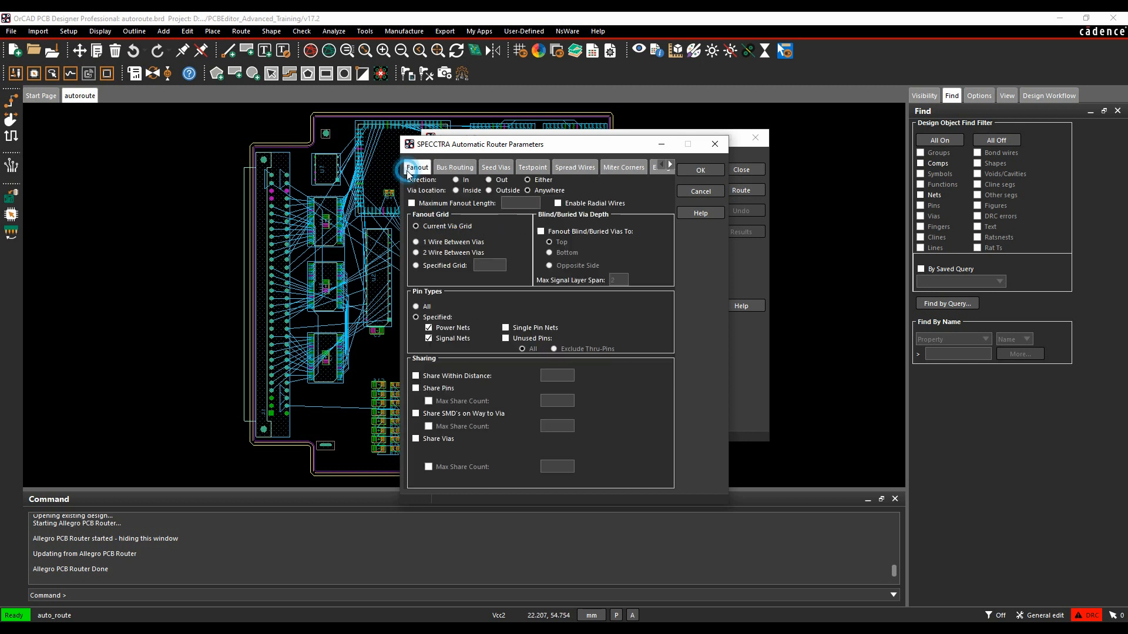
click(411, 203)
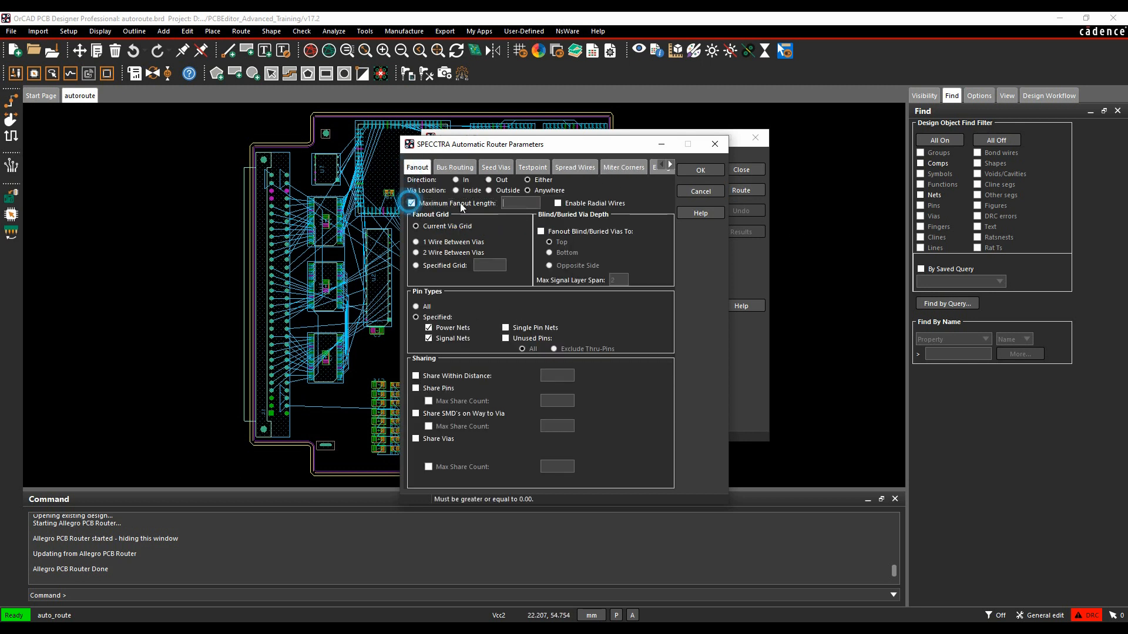
text(1.00)
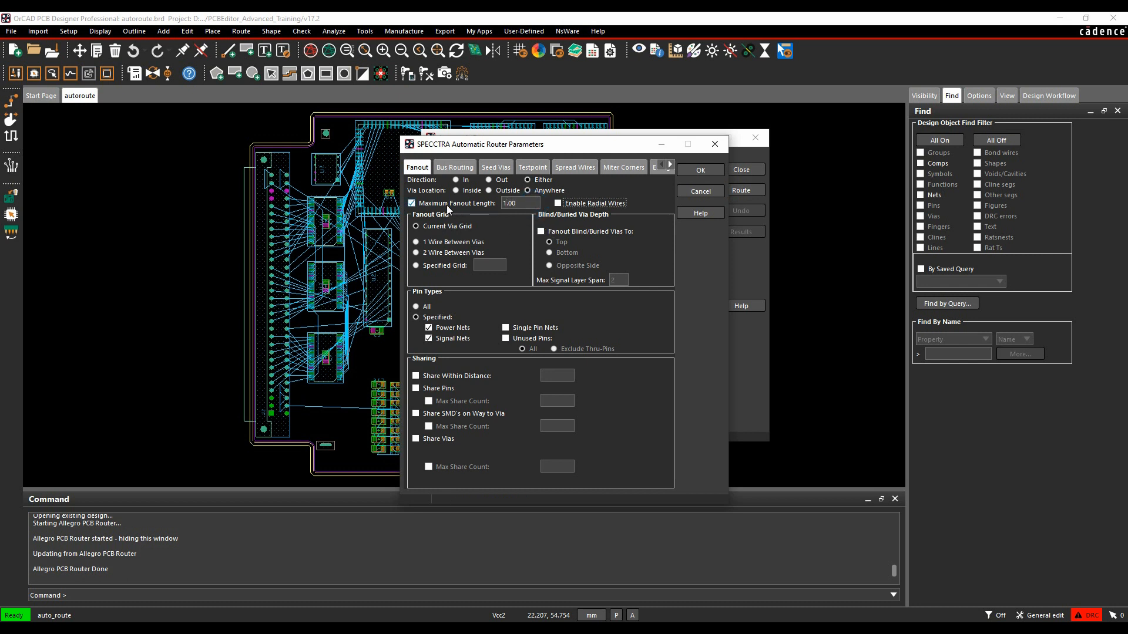
mouse_move(631, 258)
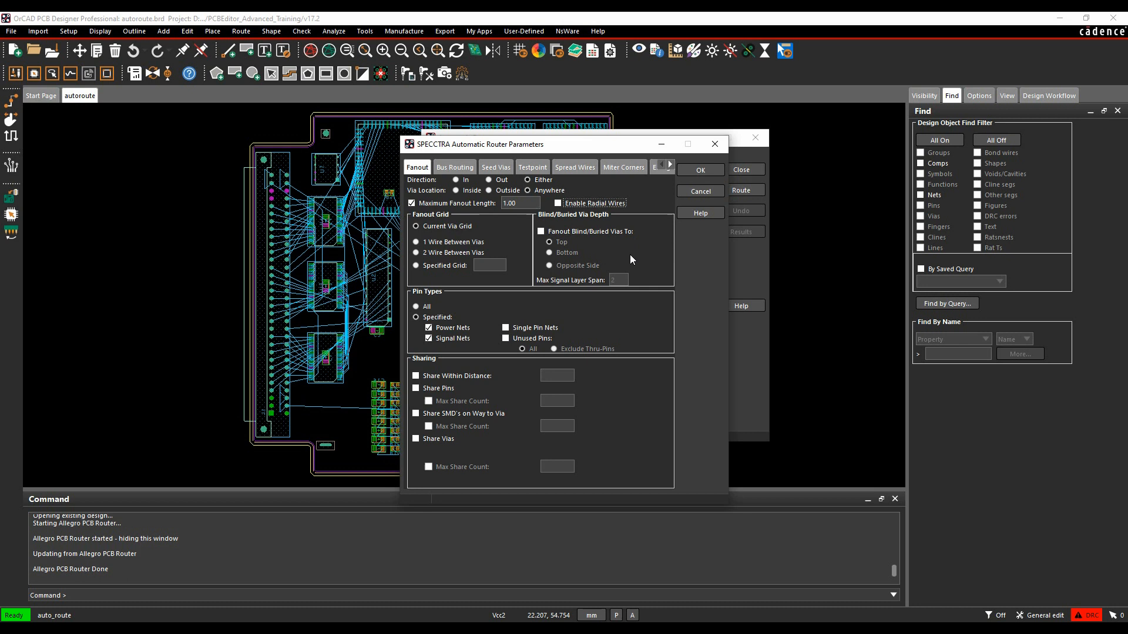
mouse_move(594, 373)
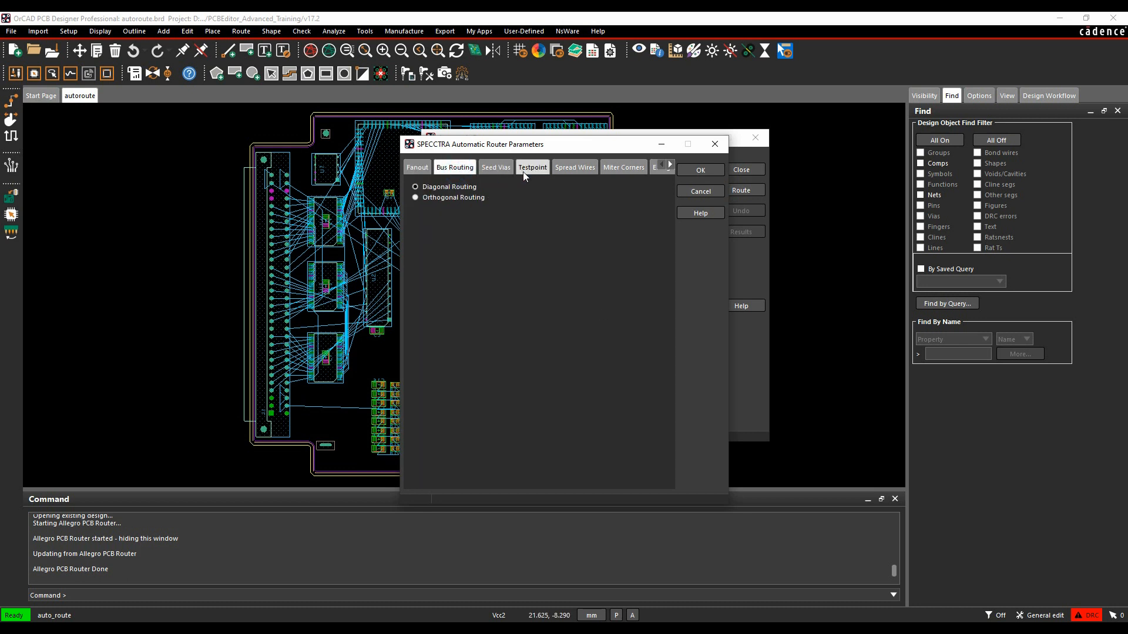
Step: Review seed via and elongation settings (Trombone, Accordion enabled) and accept the router parameters
click(496, 167)
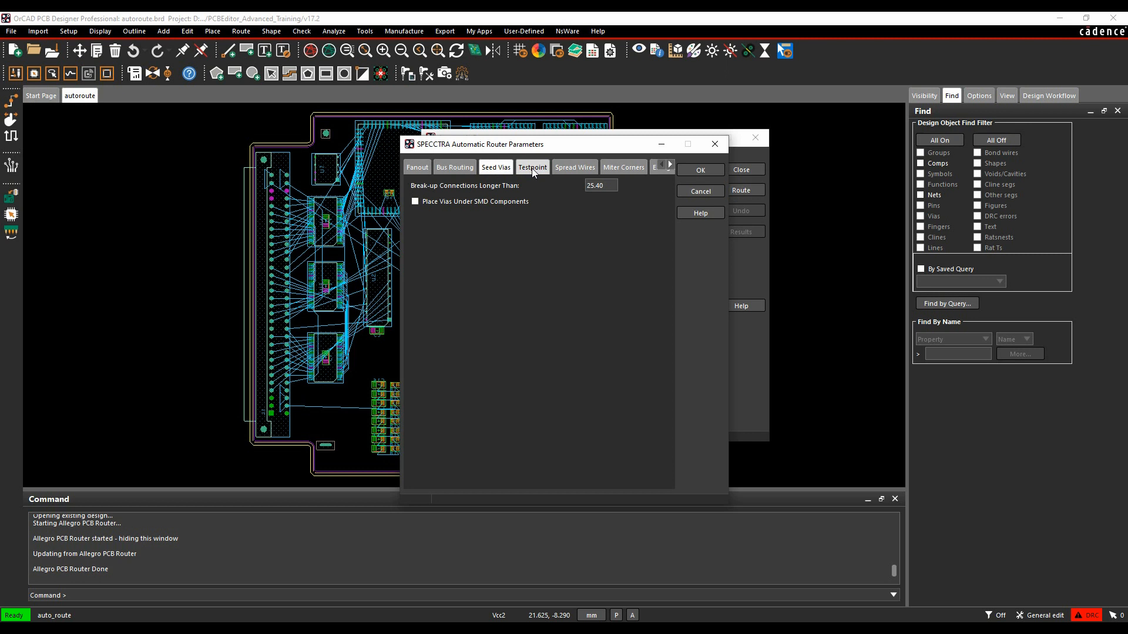
click(575, 166)
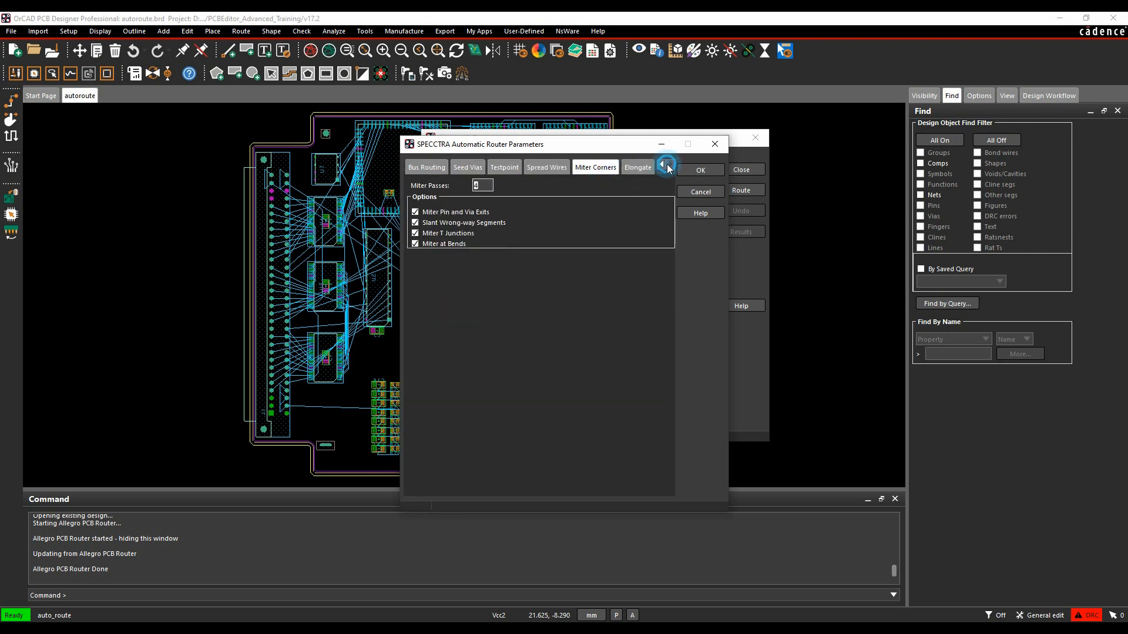
click(637, 167)
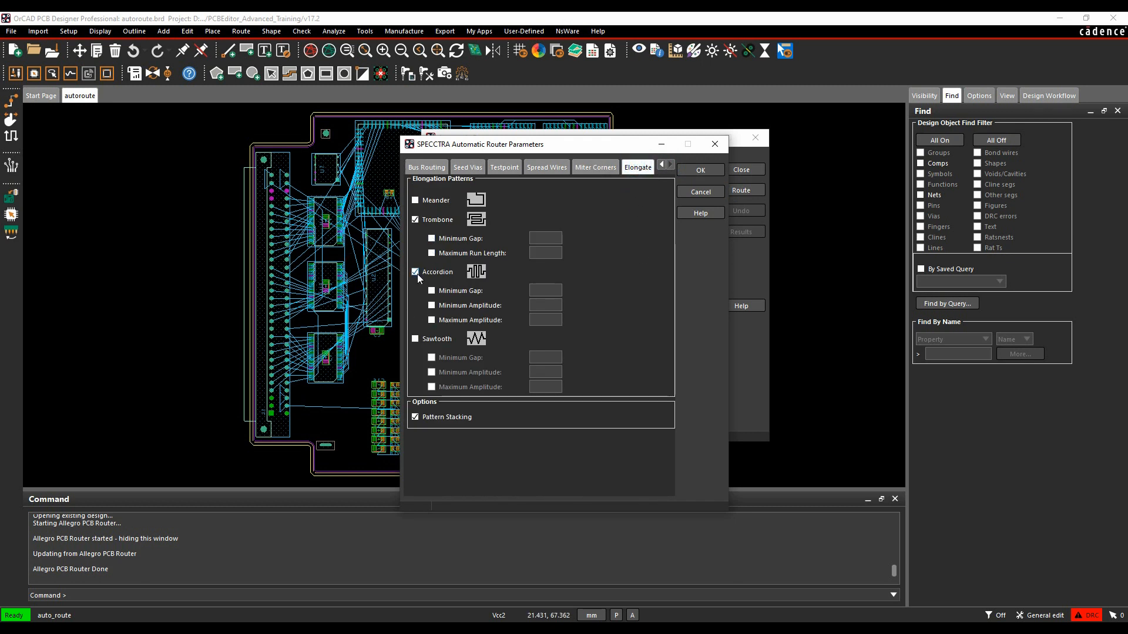
click(414, 200)
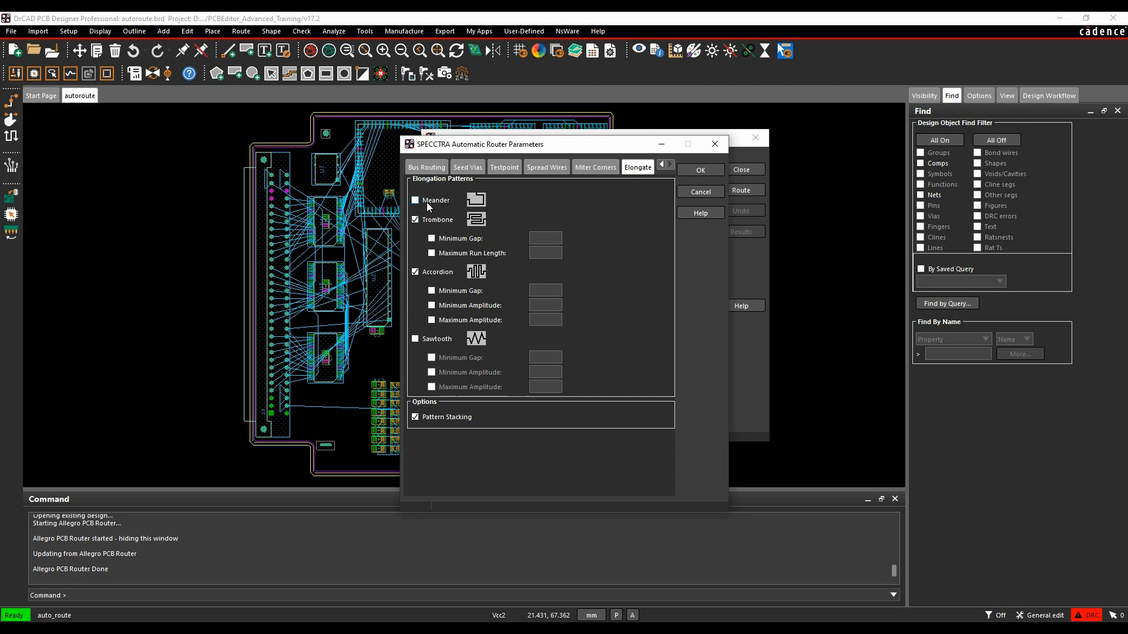
click(415, 200)
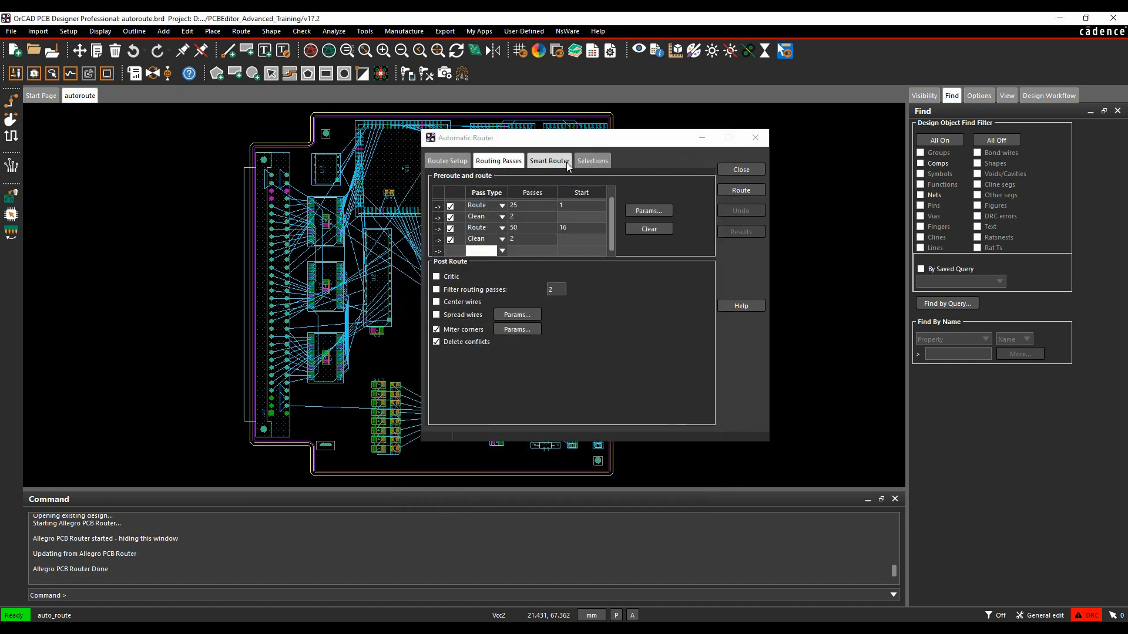
Step: Set the Selections to route the entire design and start the auto-route
click(548, 161)
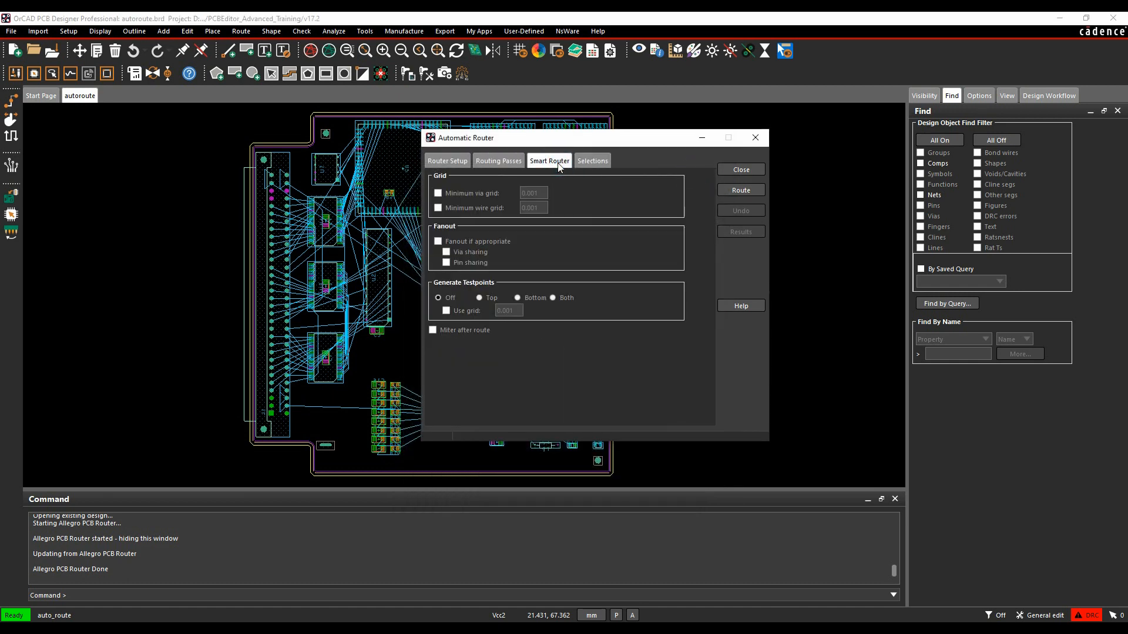
mouse_move(599, 354)
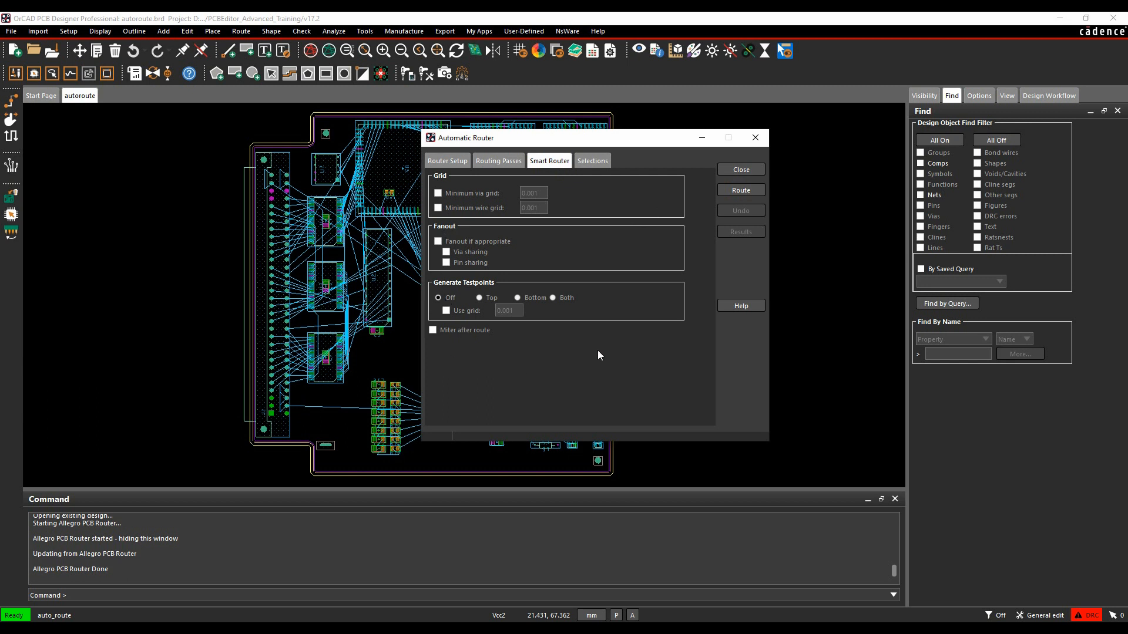
click(498, 161)
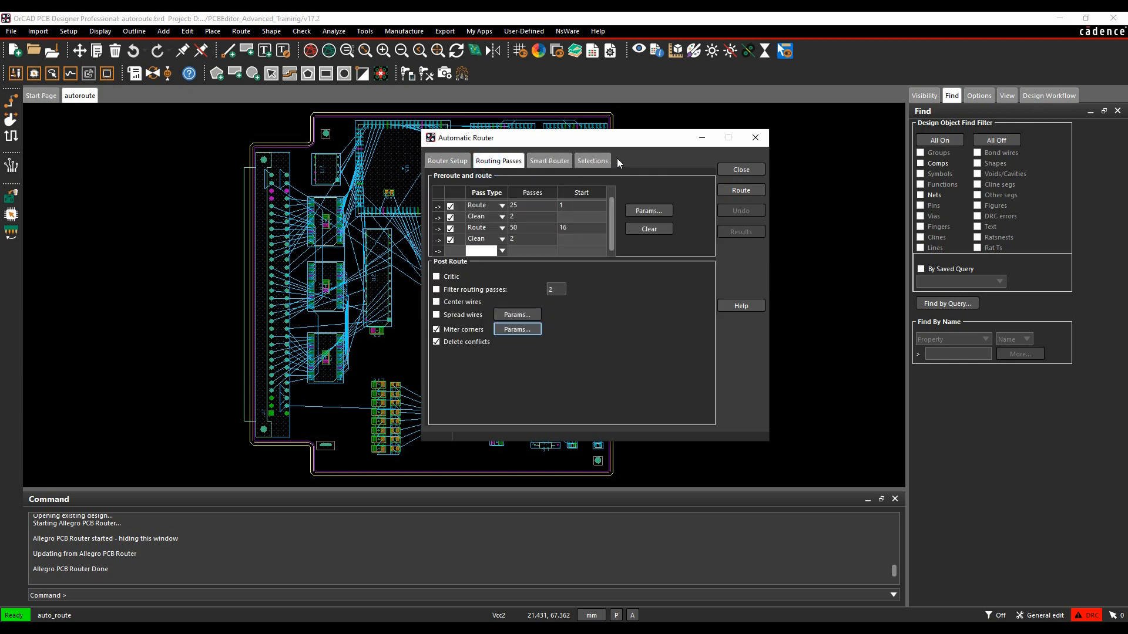
click(592, 161)
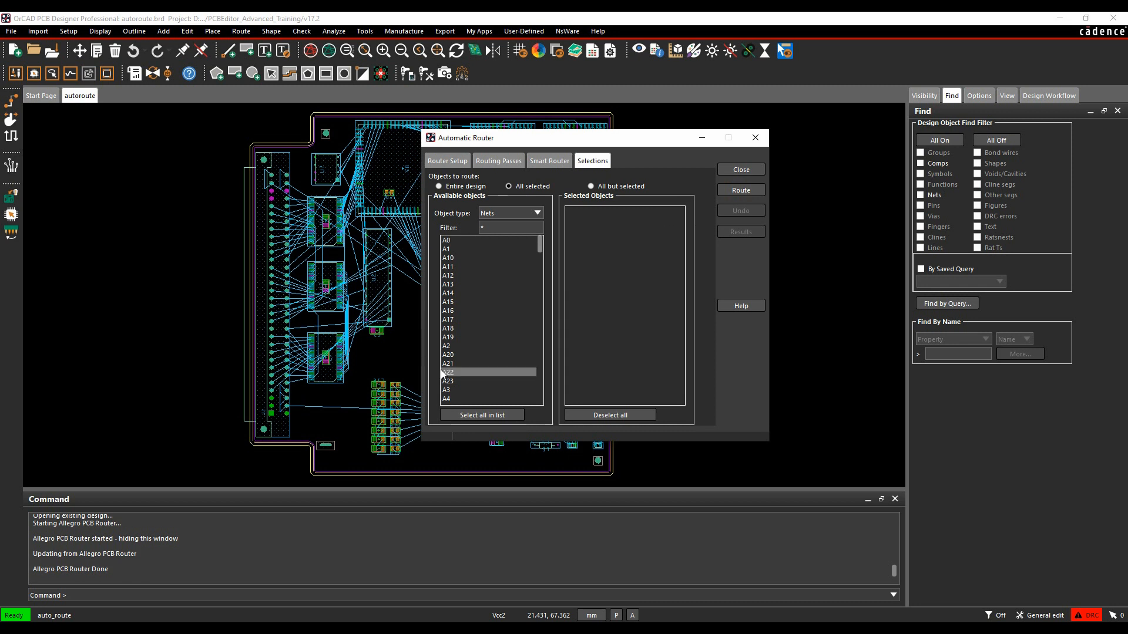
click(438, 187)
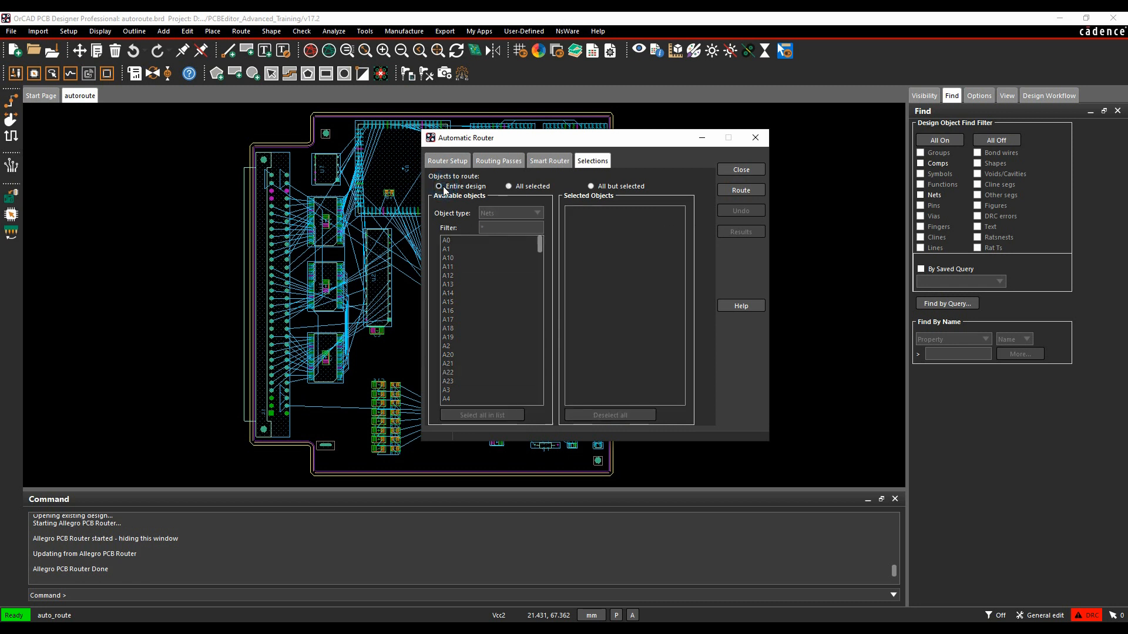
click(740, 190)
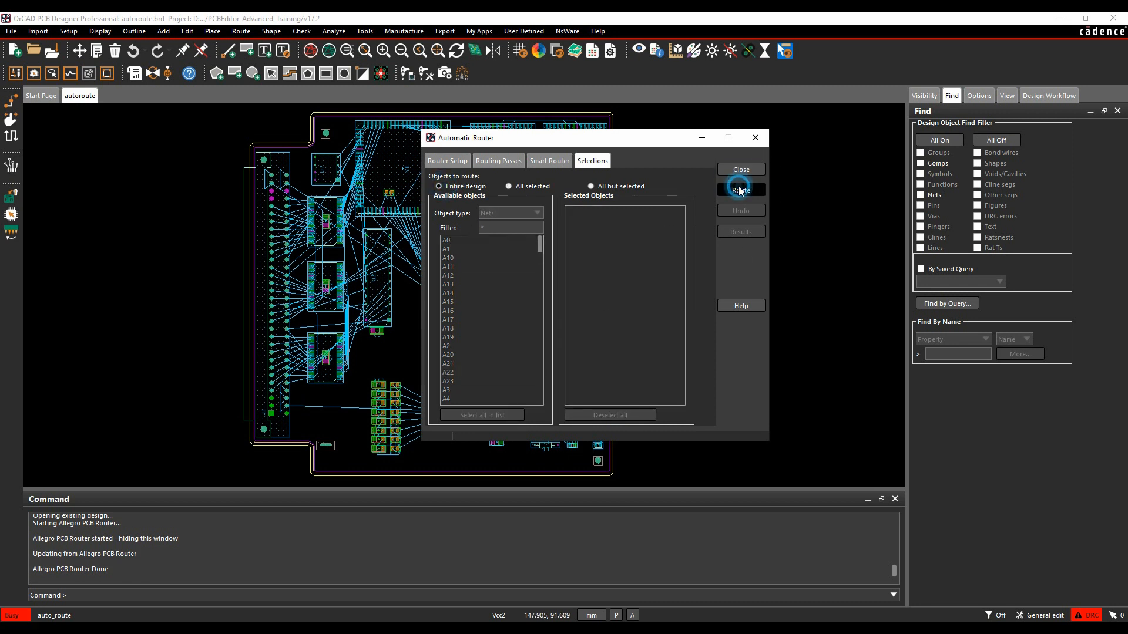
Step: Let the auto-route finish and zoom into the new traces and vias
click(740, 190)
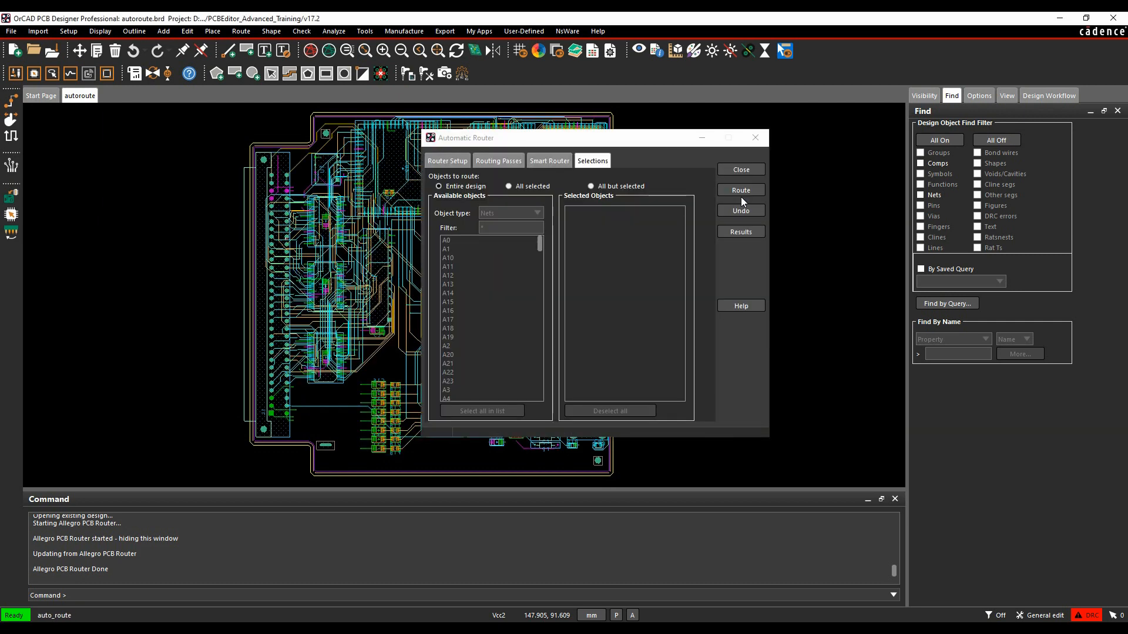
mouse_move(568, 146)
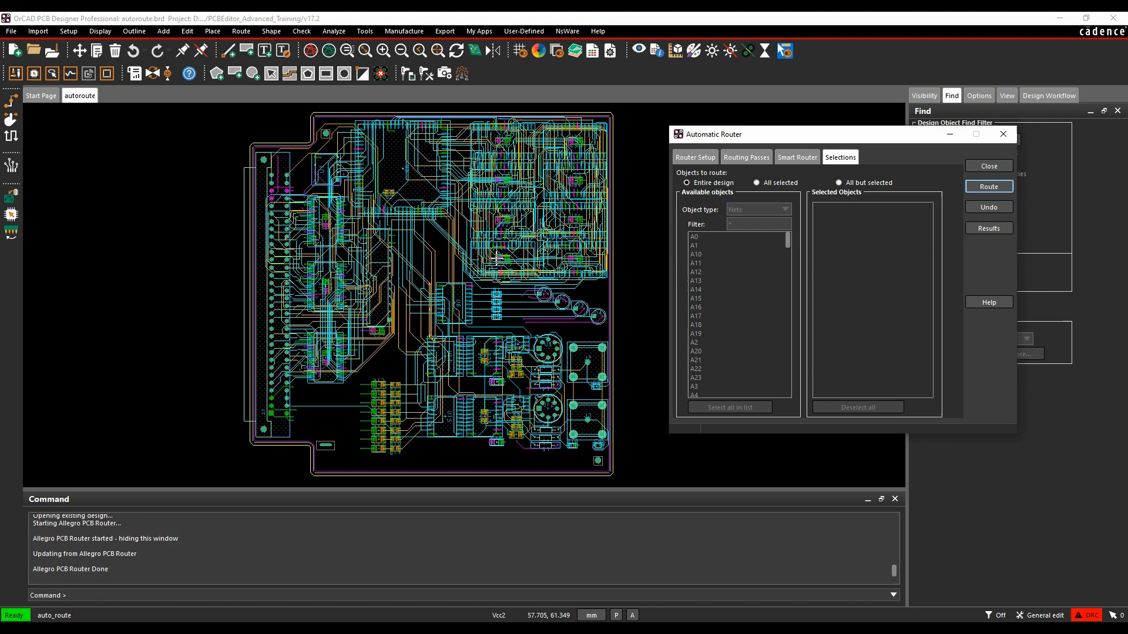
scroll(up, 3)
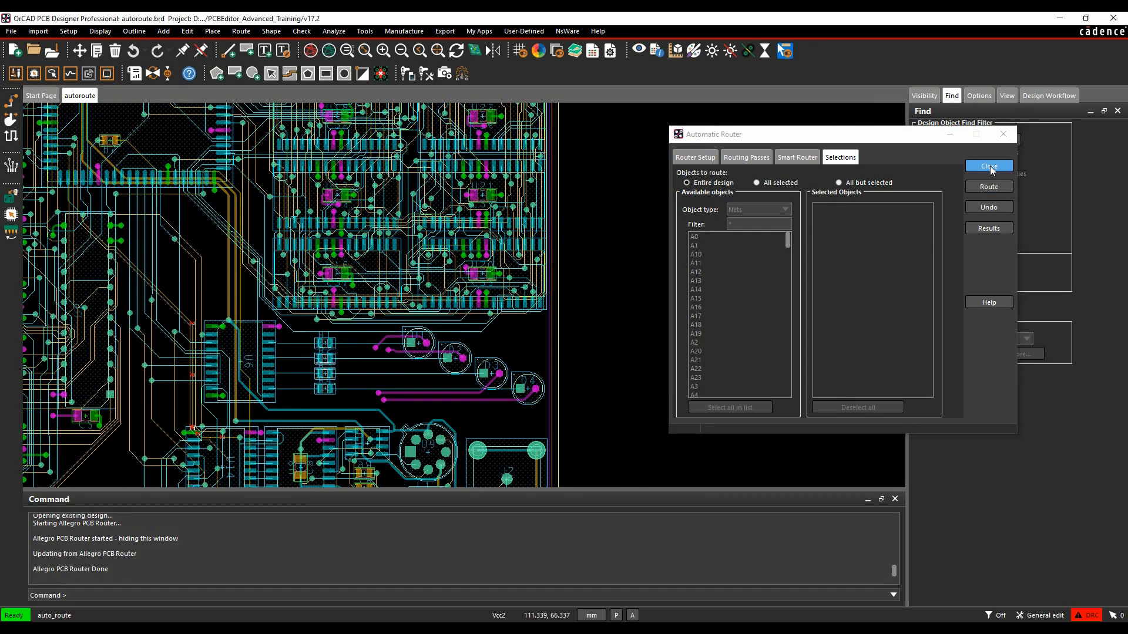
mouse_move(988, 207)
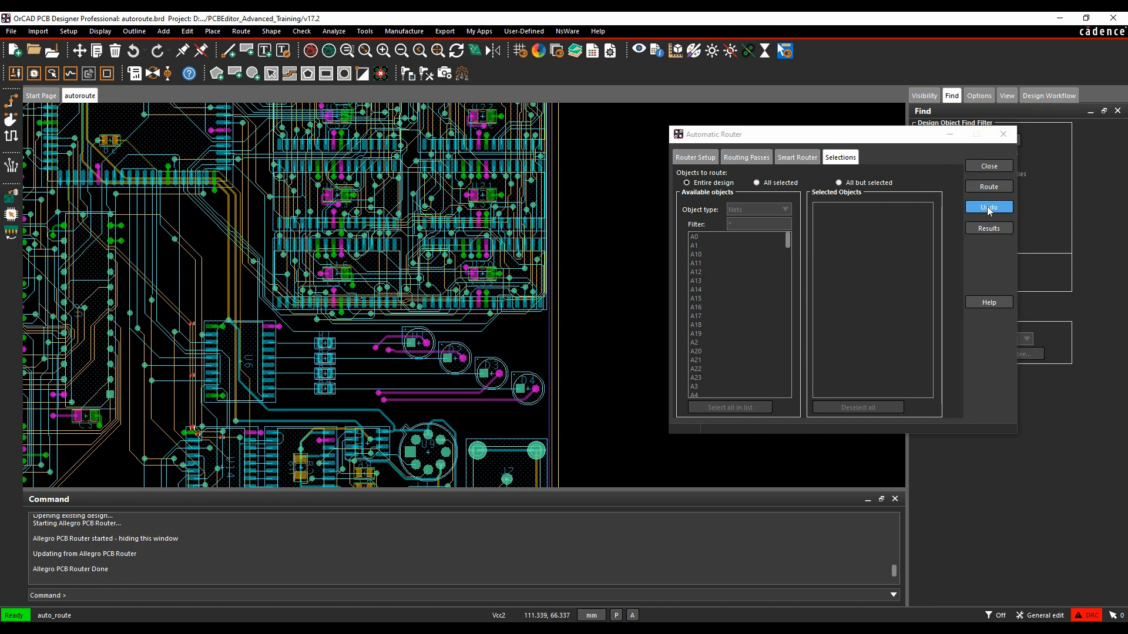
click(988, 228)
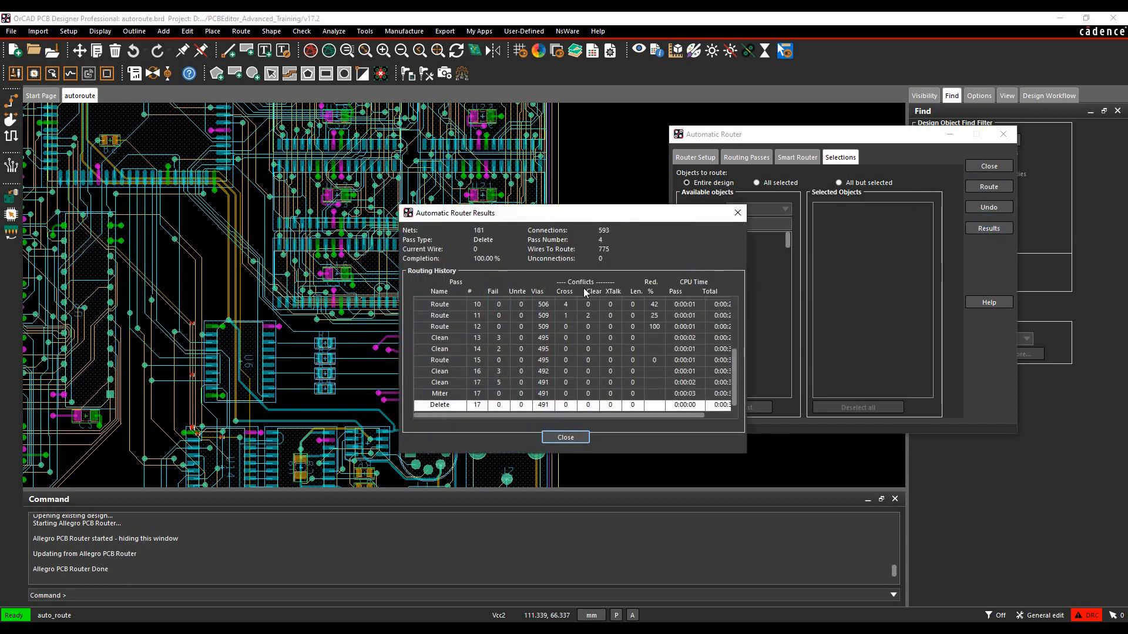
scroll(up, 3)
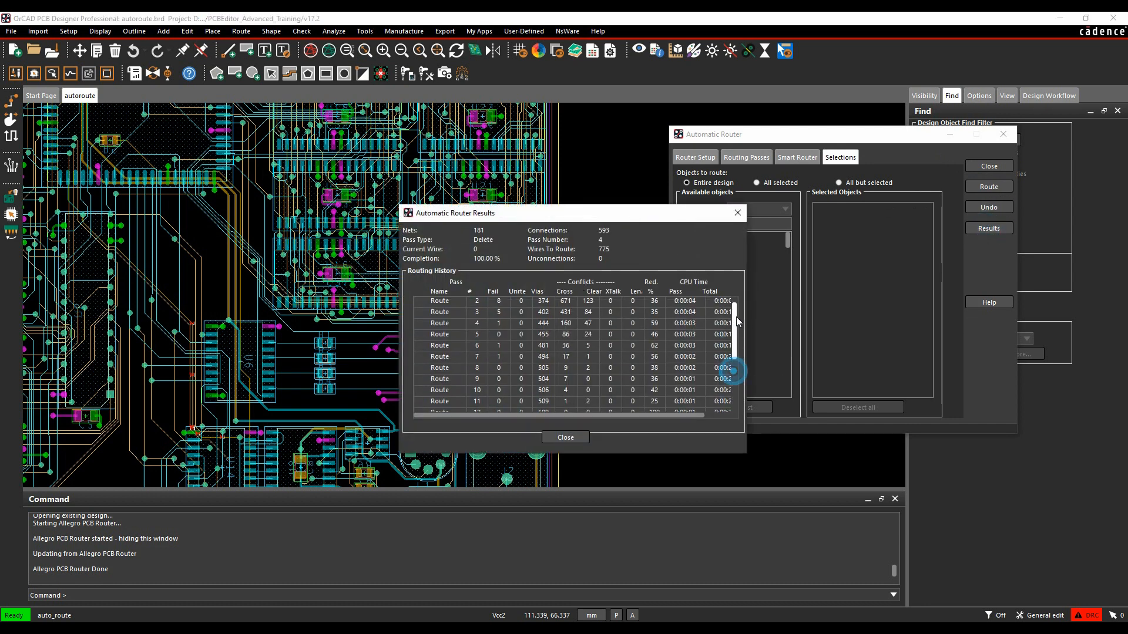
scroll(down, 3)
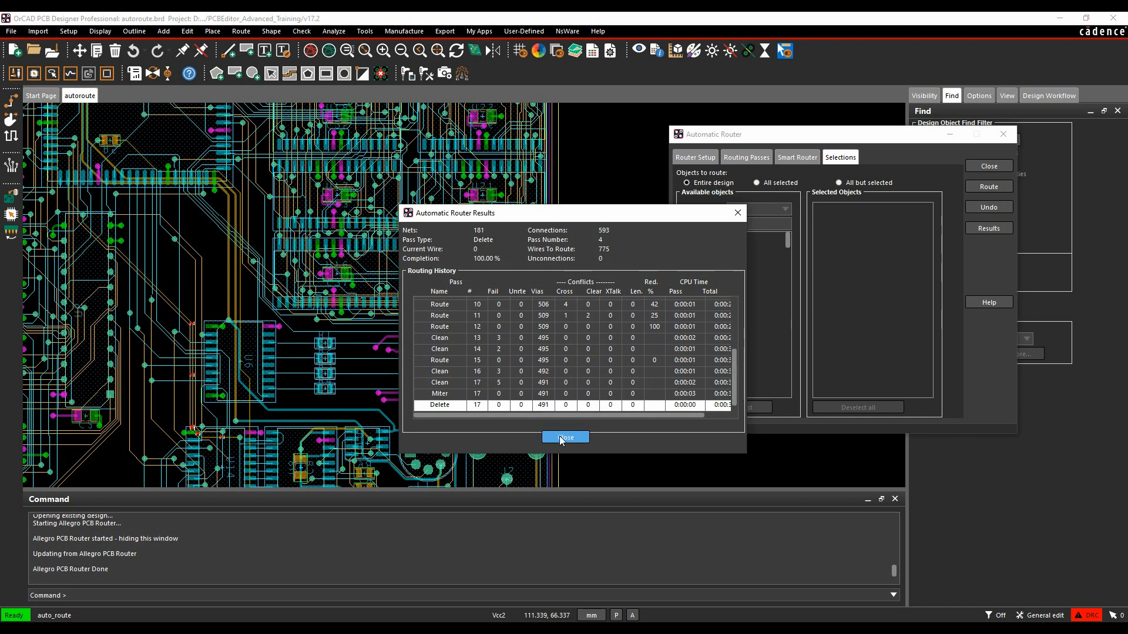
click(565, 437)
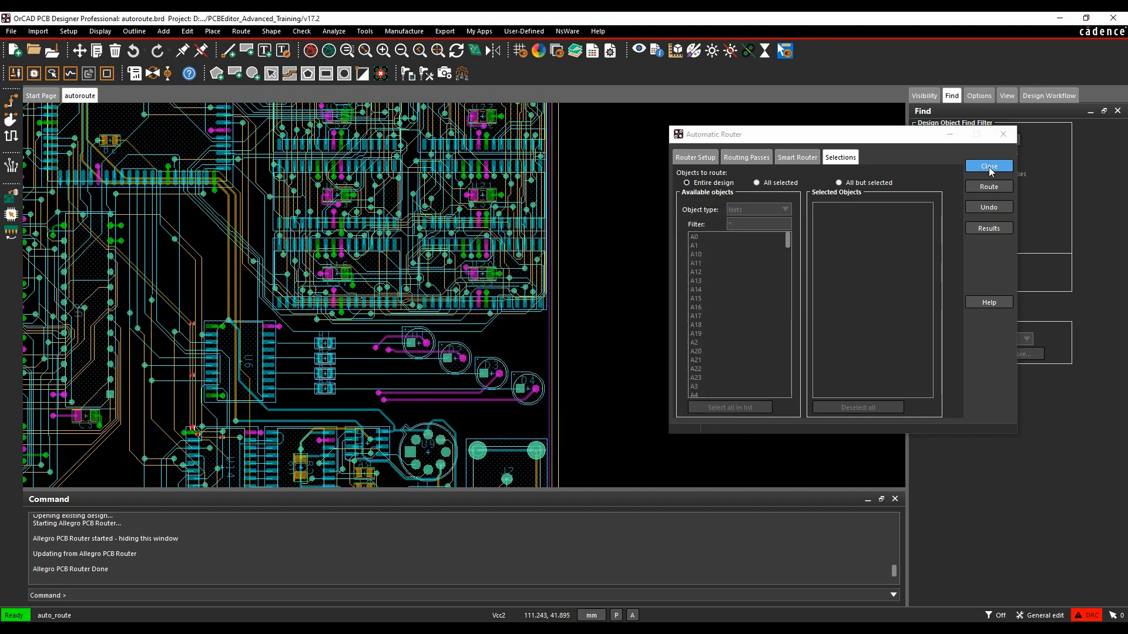
Step: Close the Automatic Router dialog, leaving the fully routed board on screen
click(988, 165)
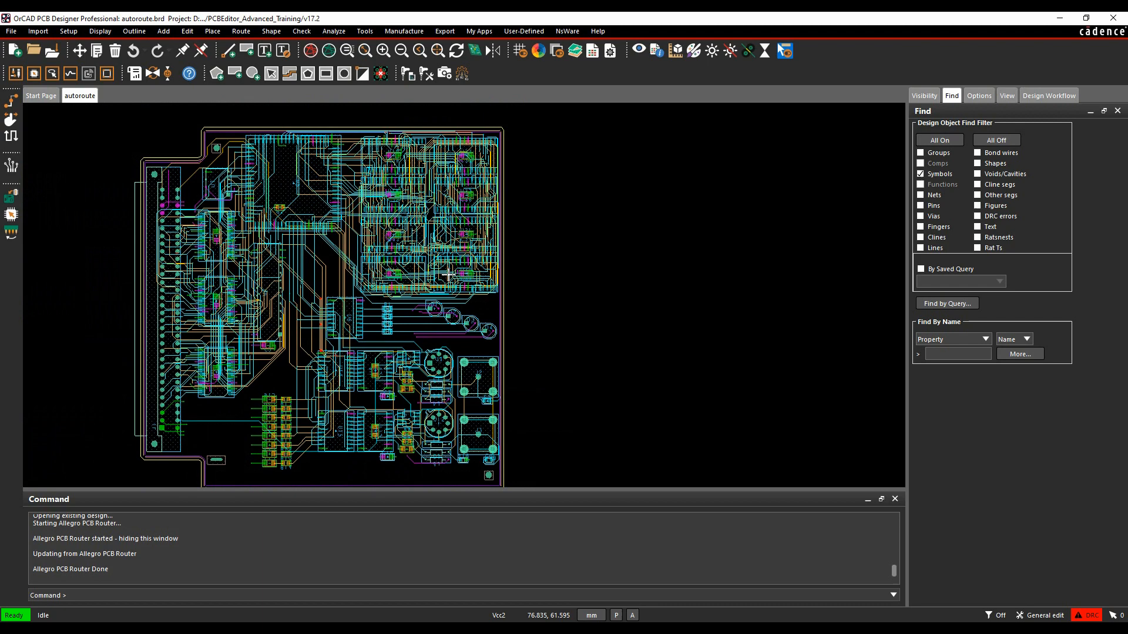
mouse_move(591, 346)
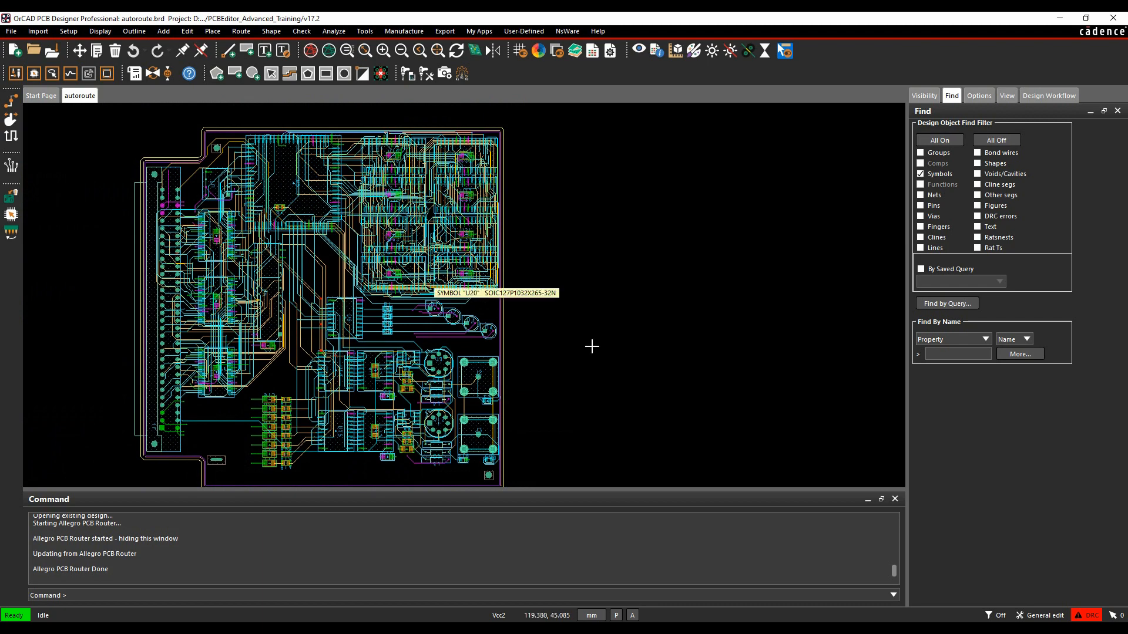